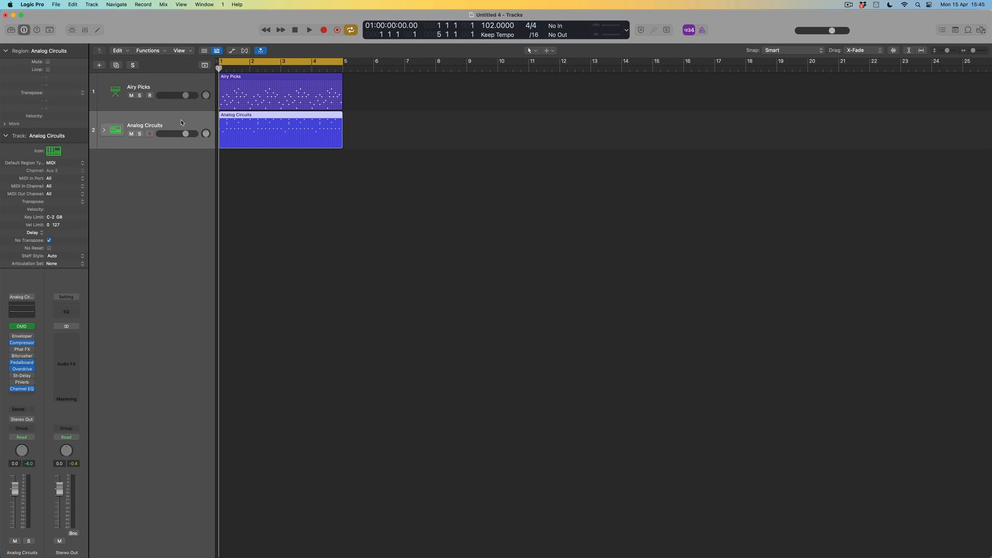
Play back the two patterns to audition them.
left_click(309, 30)
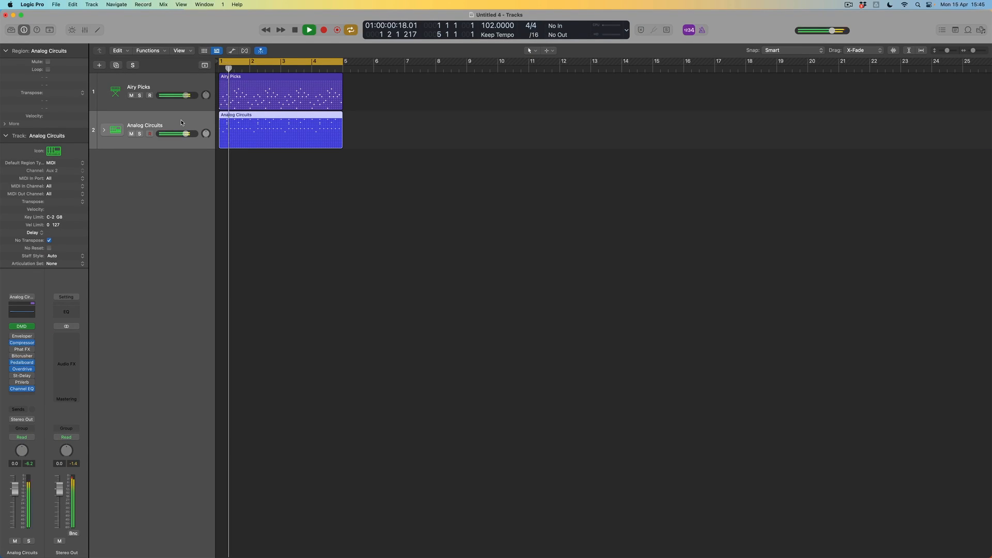
left_click(309, 30)
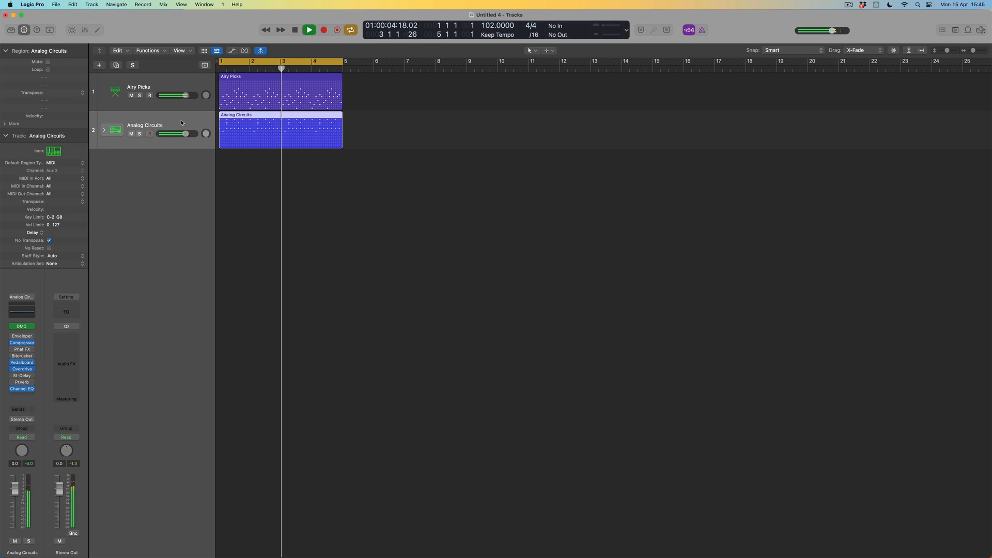
left_click(309, 30)
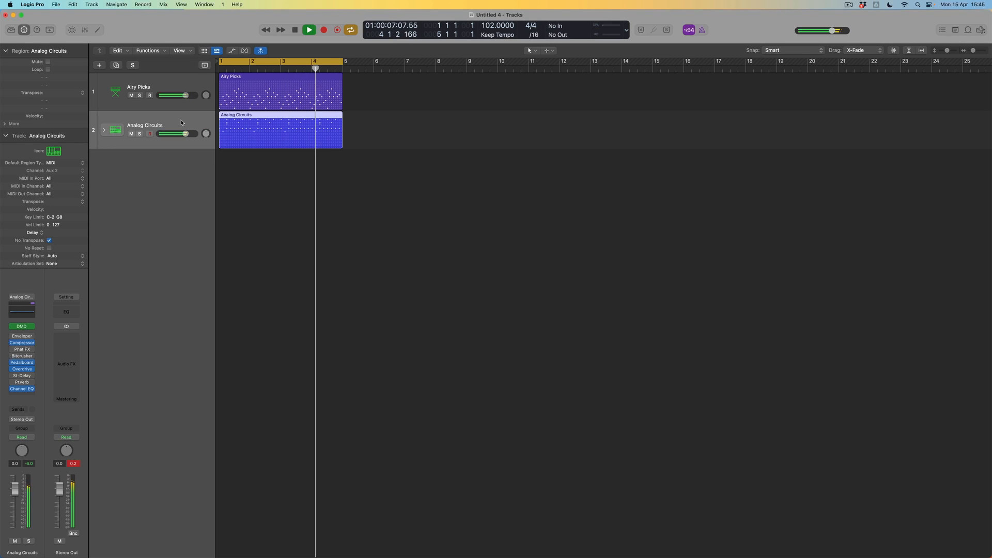
left_click(309, 30)
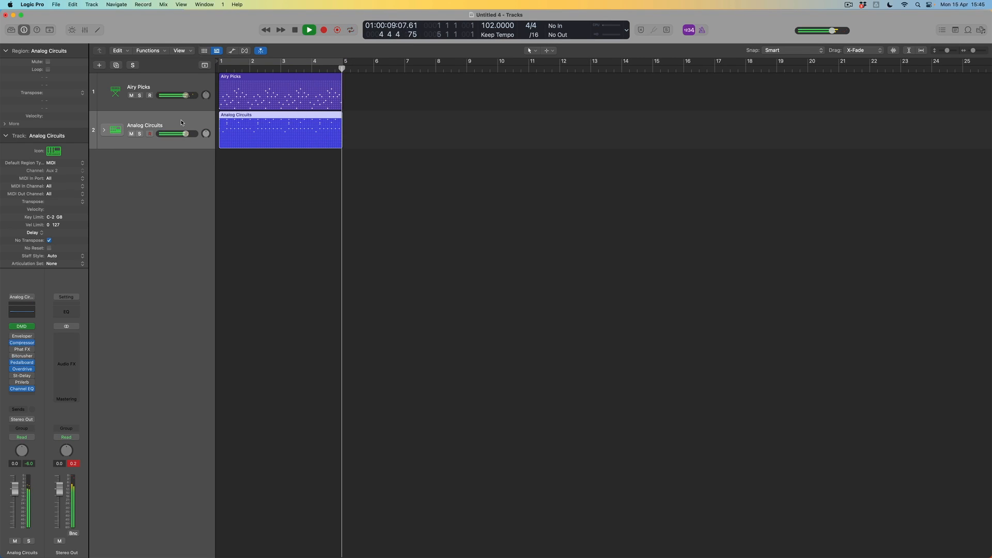
Choose Add to Loop Library from the Airy Picks region's options.
left_click(280, 30)
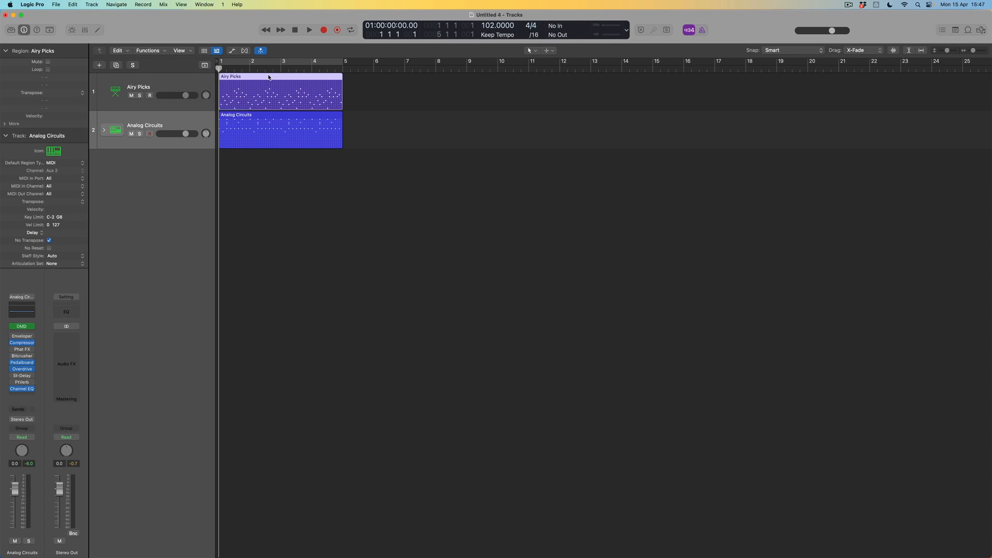
right_click(269, 78)
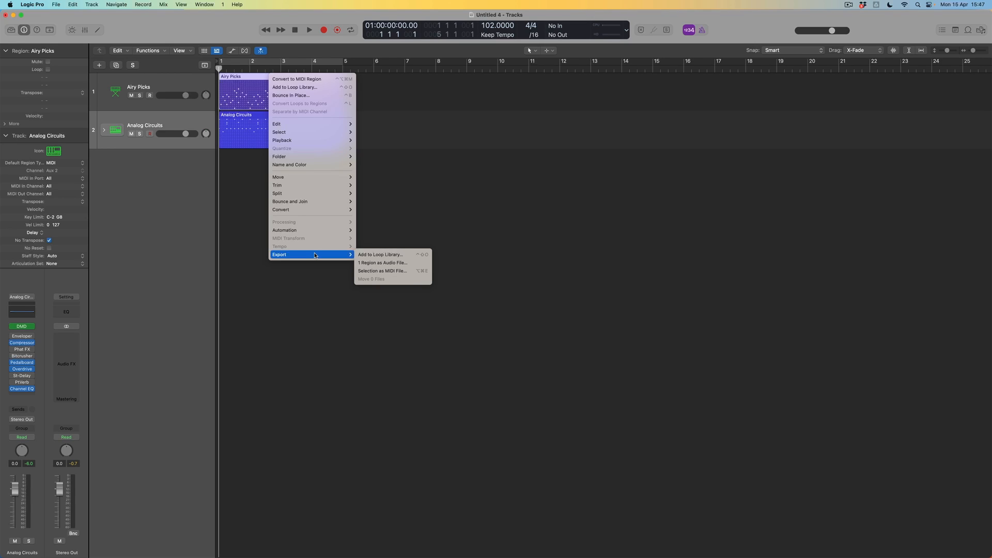
mouse_move(392, 255)
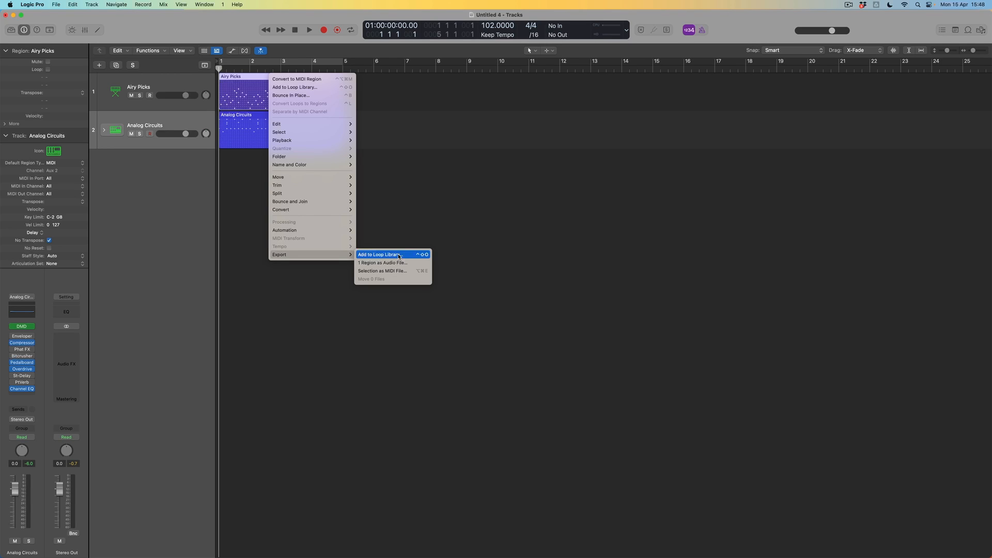
left_click(379, 254)
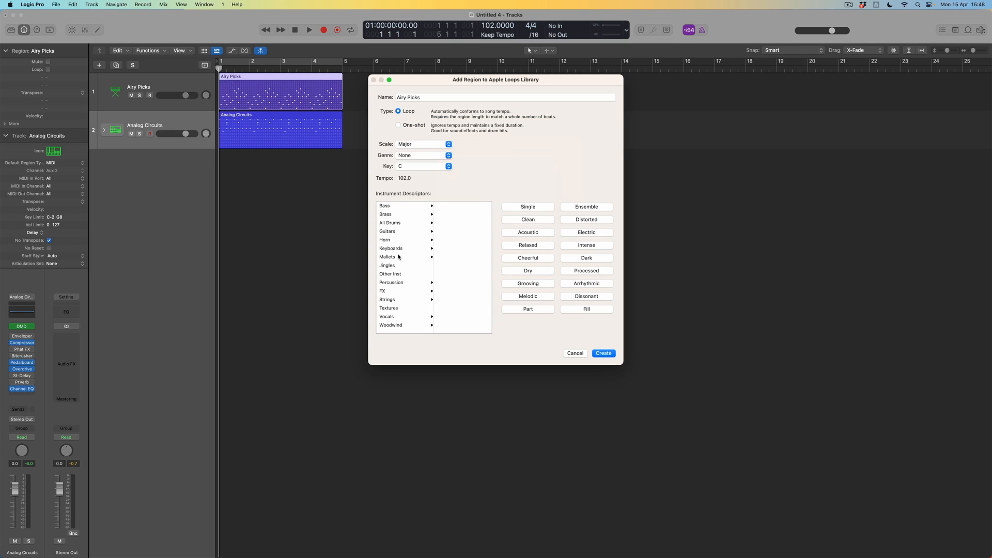
Name the loop 'JB Music Picks Pattern', trying One-shot before returning to Loop.
left_click(505, 96)
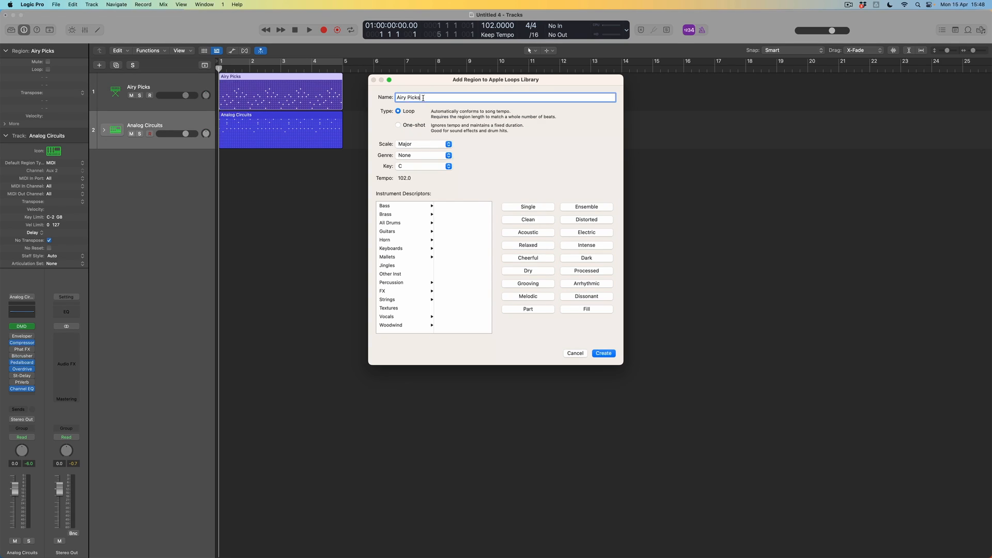
type("JB")
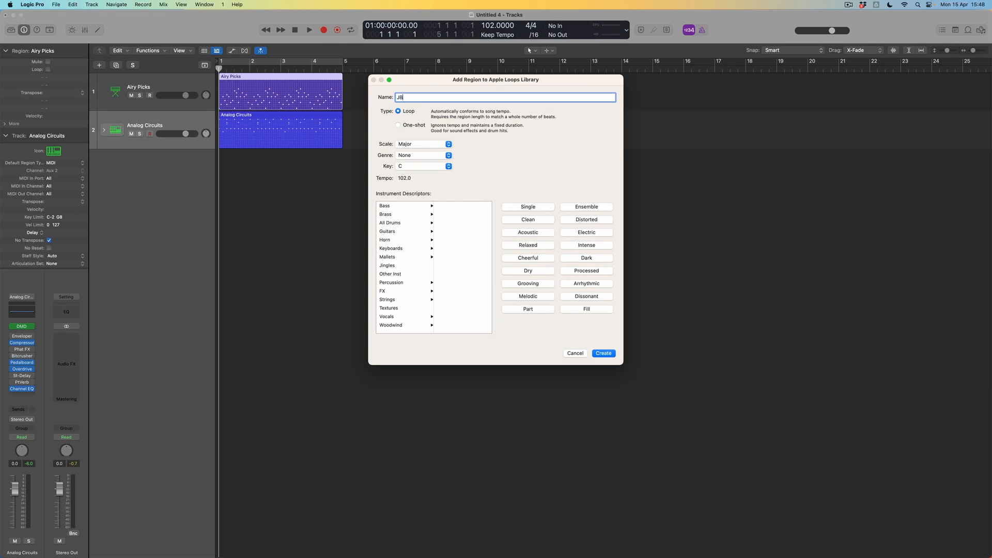
type("Music")
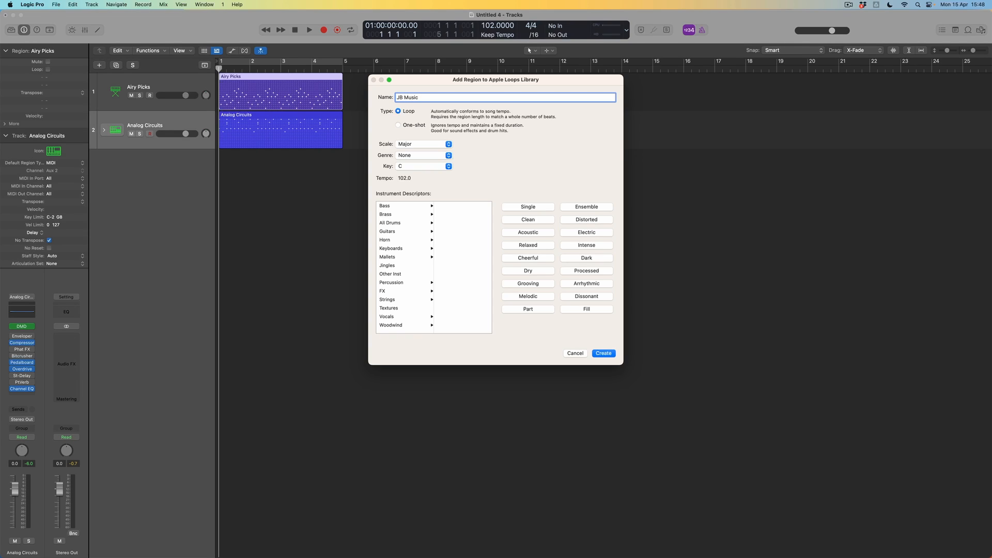
type("P")
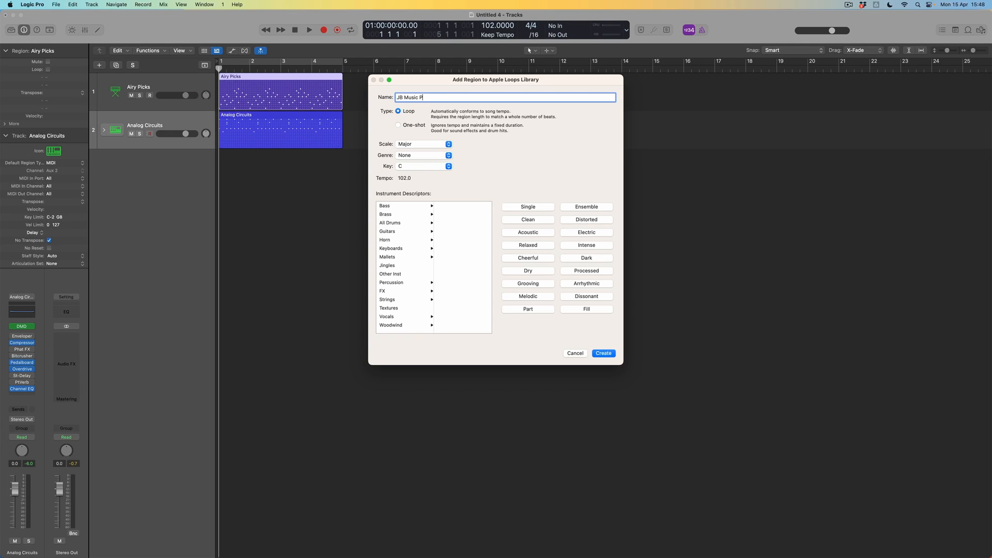
type("icks Pattern")
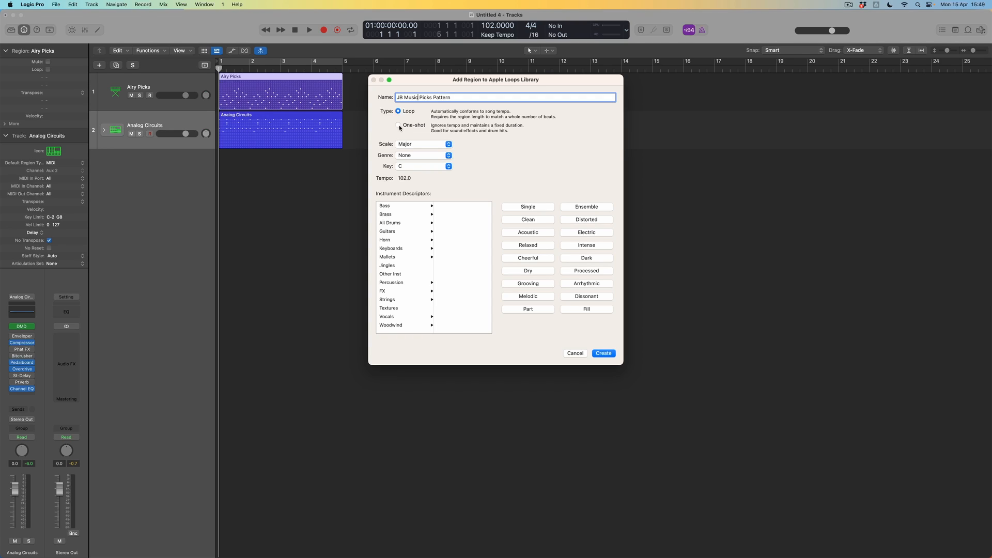
left_click(398, 125)
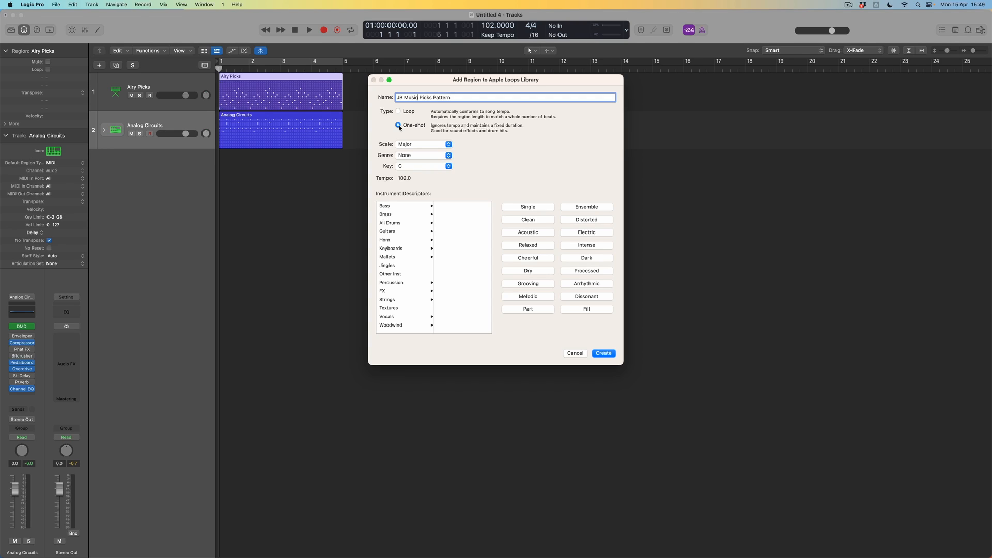
left_click(398, 110)
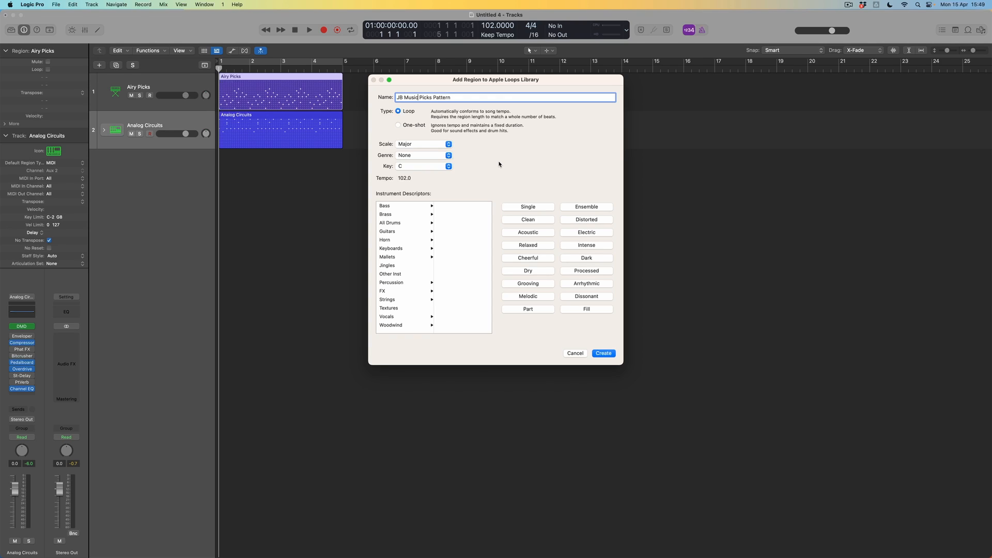
mouse_move(499, 164)
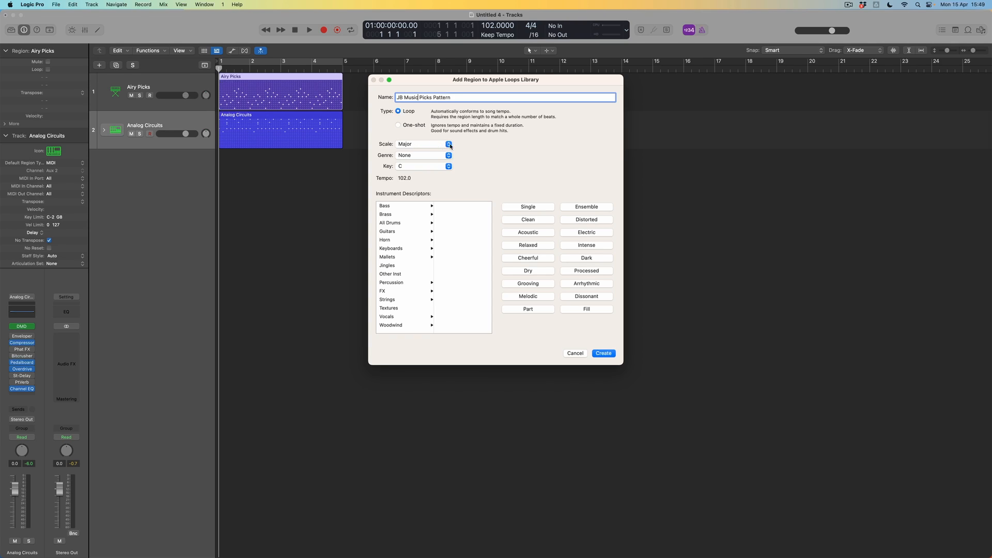
Set the loop's scale to Good for Both, genre None, and key D.
left_click(448, 144)
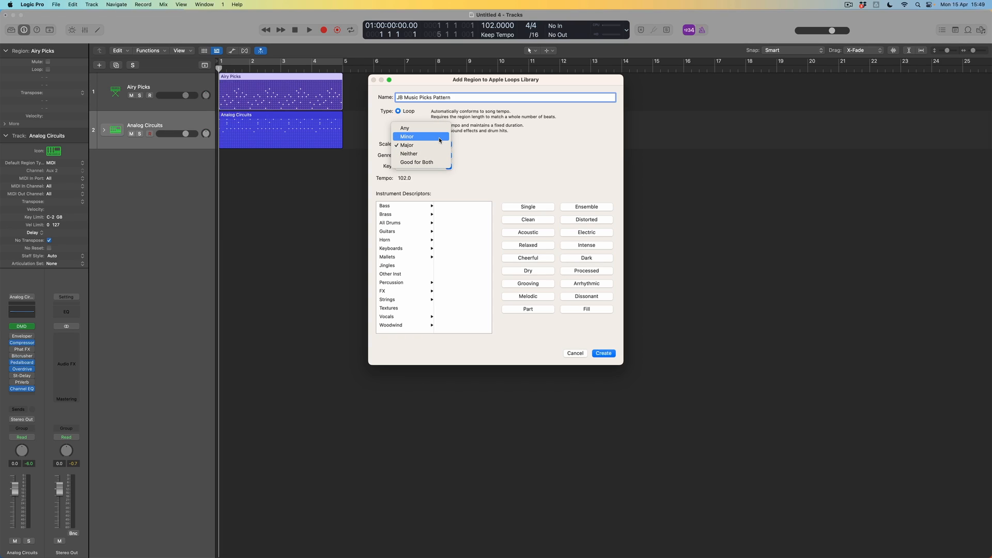
mouse_move(437, 161)
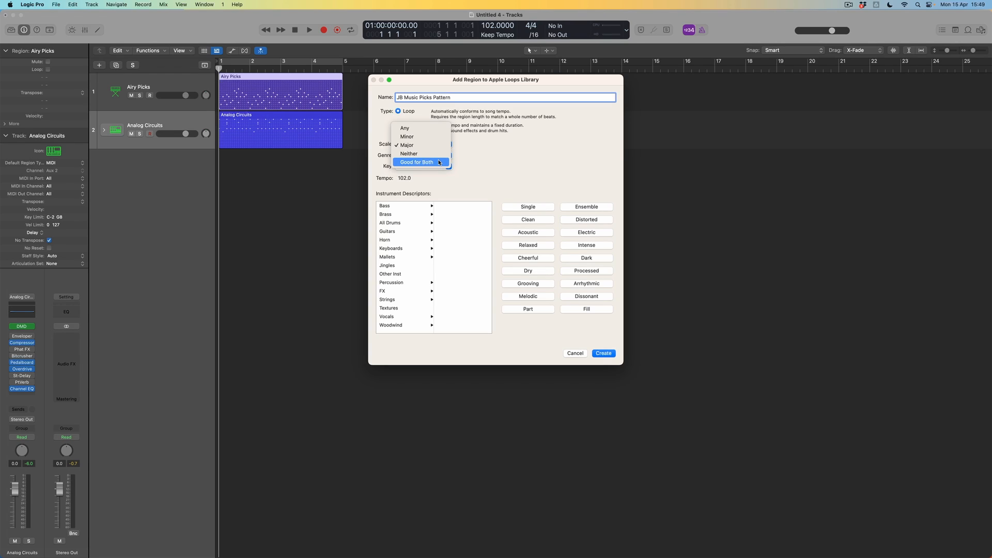
mouse_move(420, 145)
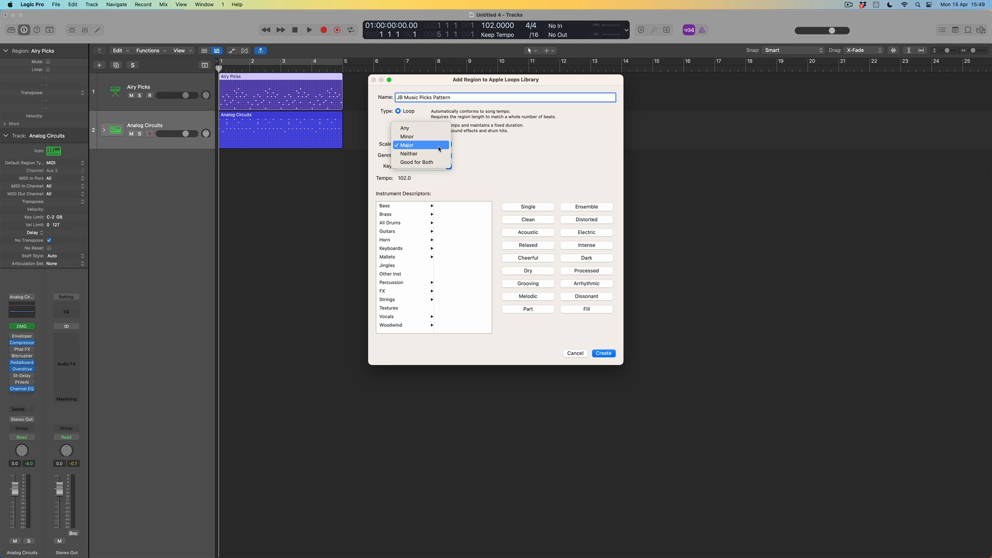
mouse_move(420, 162)
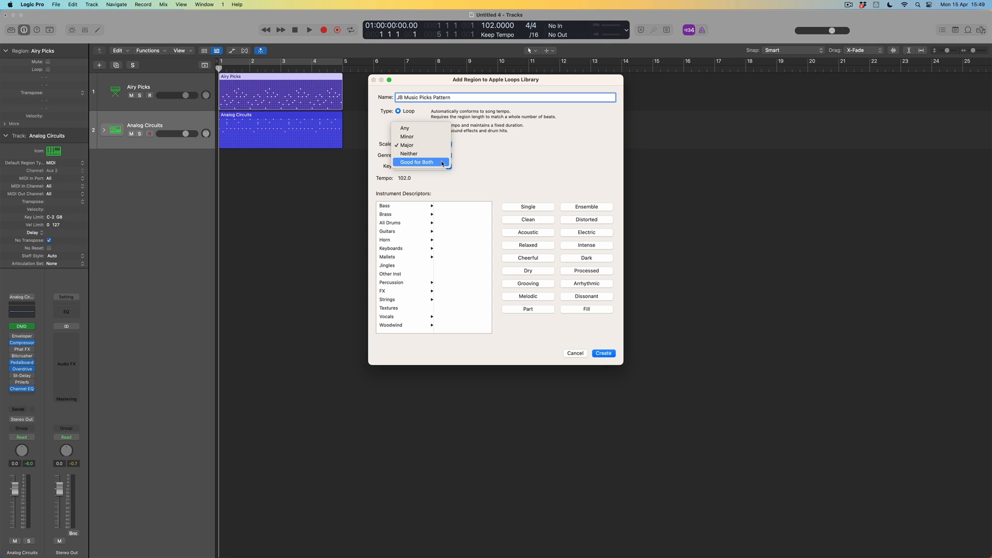
left_click(415, 162)
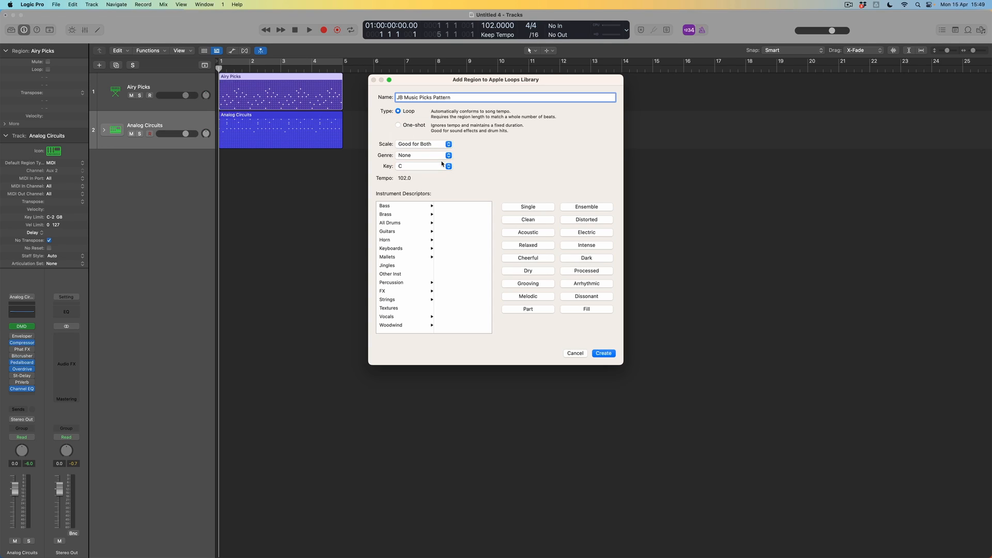
left_click(423, 155)
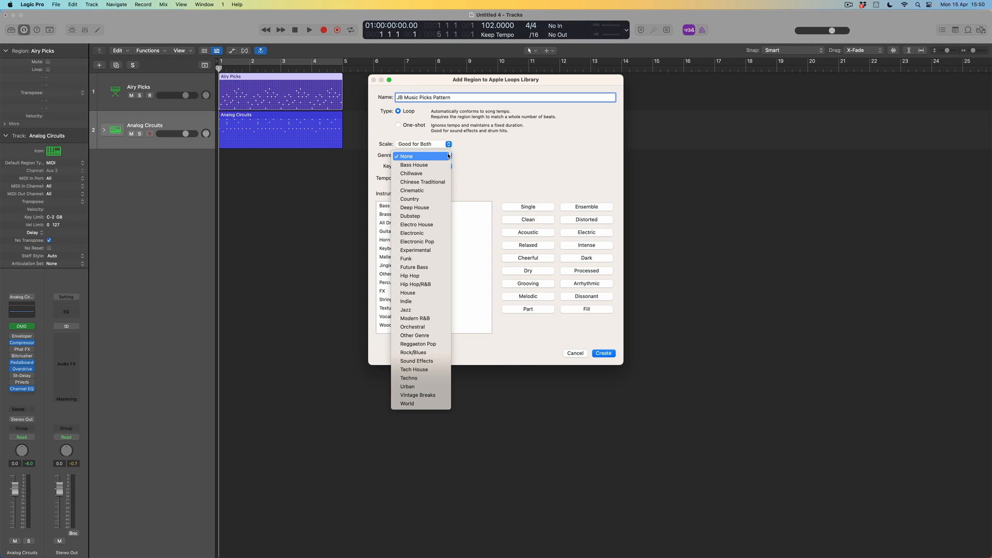
mouse_move(417, 225)
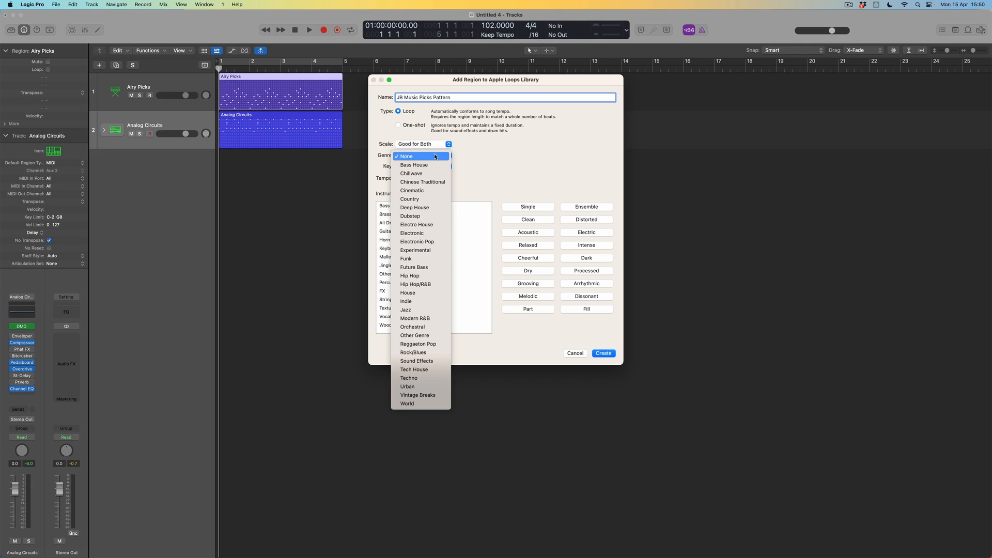
left_click(405, 156)
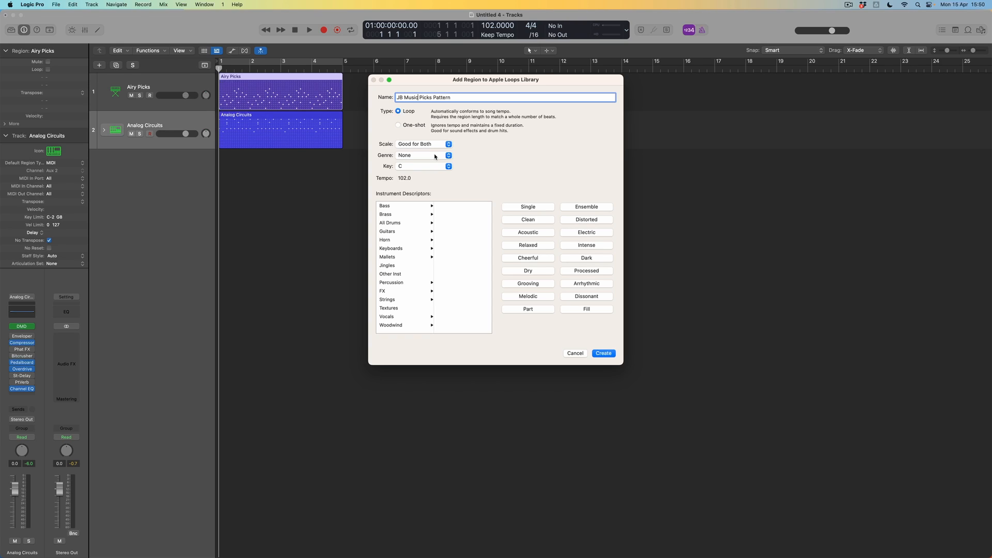
left_click(422, 165)
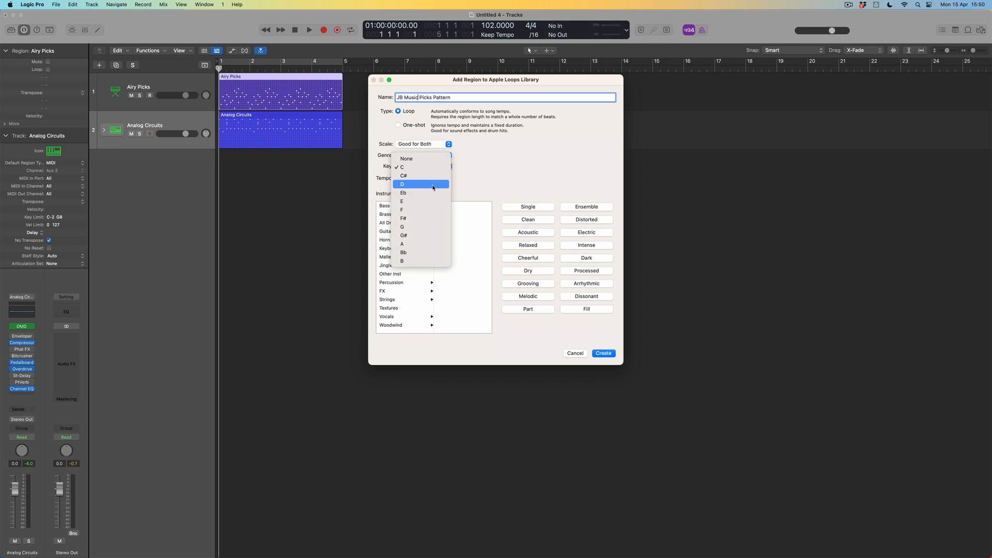
left_click(402, 184)
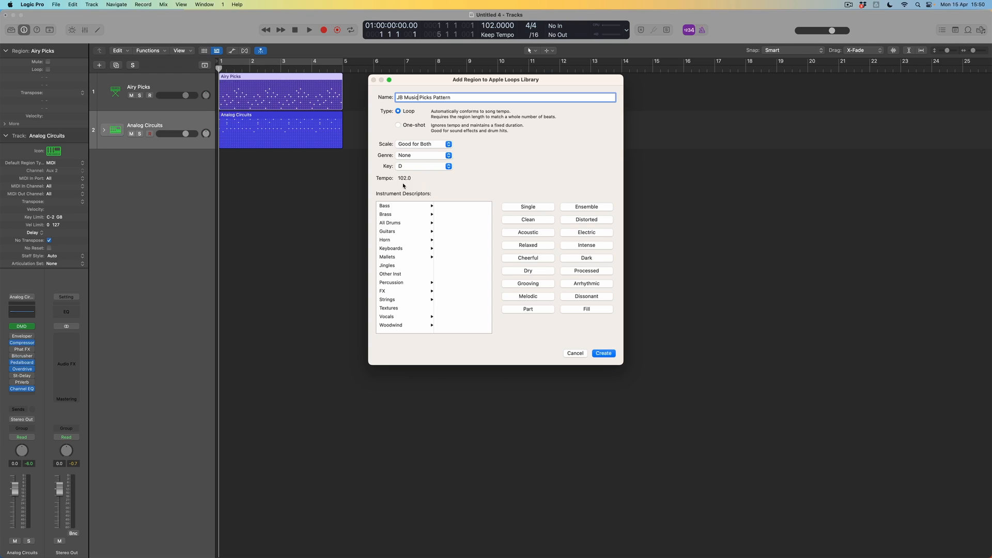
mouse_move(437, 184)
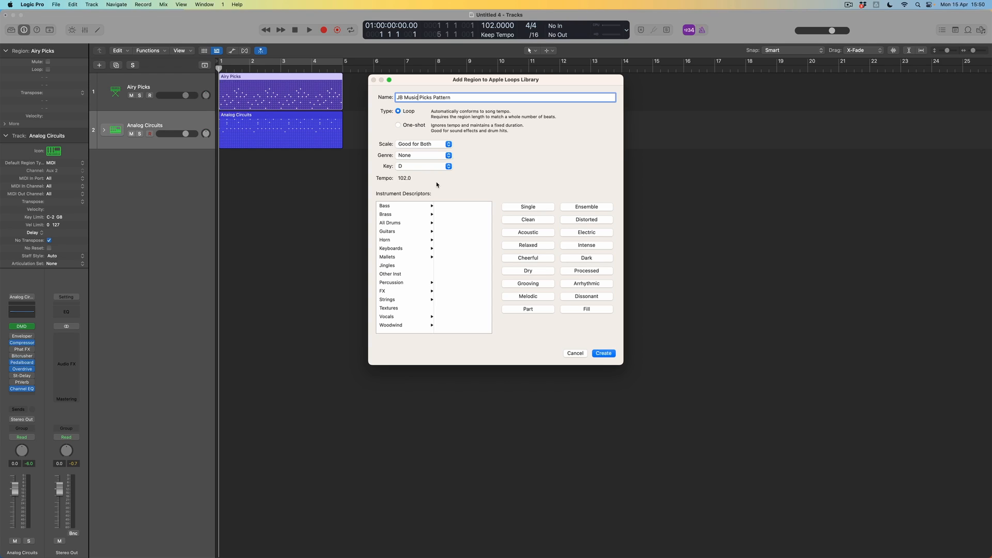
mouse_move(506, 185)
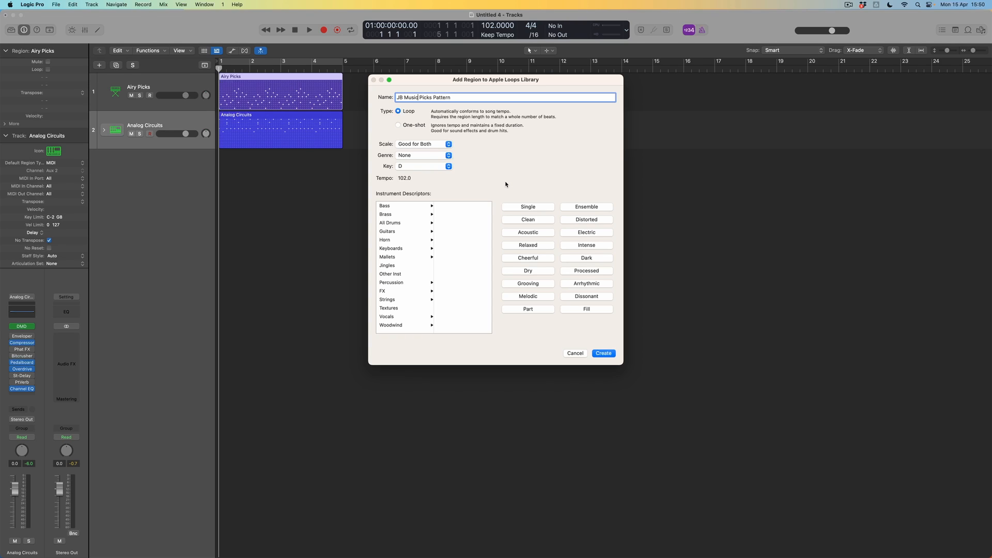
mouse_move(539, 222)
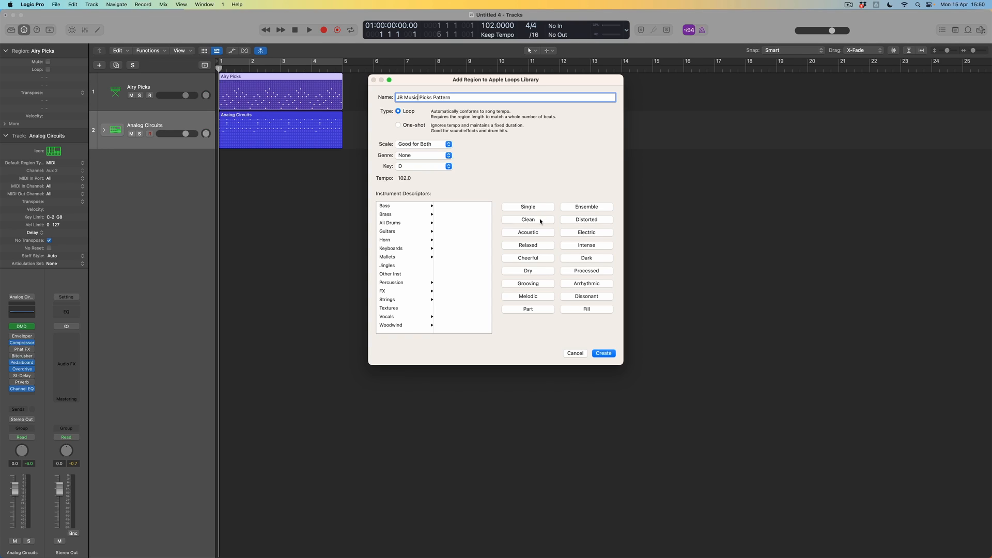
Tag the picks loop Clean, create it, and select the Analog Circuits region.
left_click(527, 219)
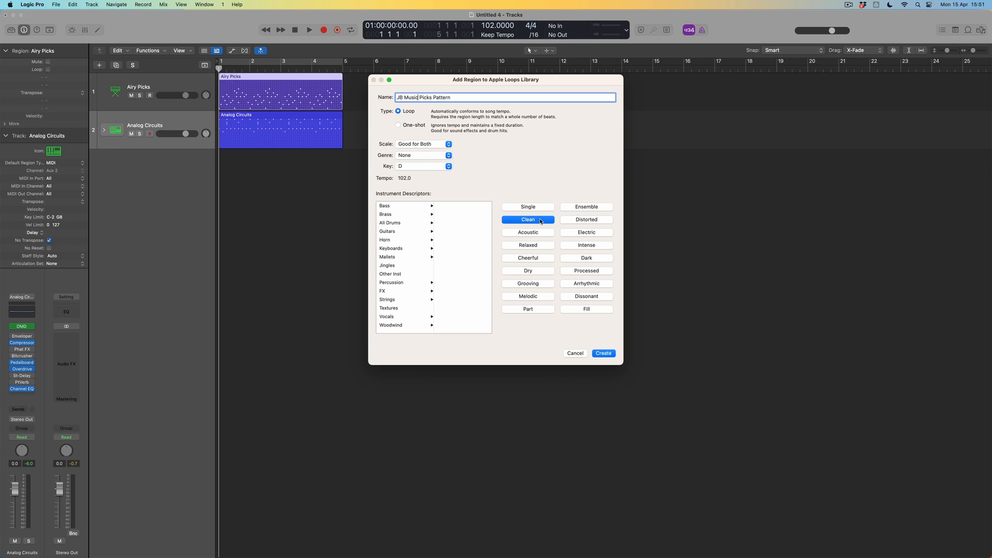
mouse_move(542, 259)
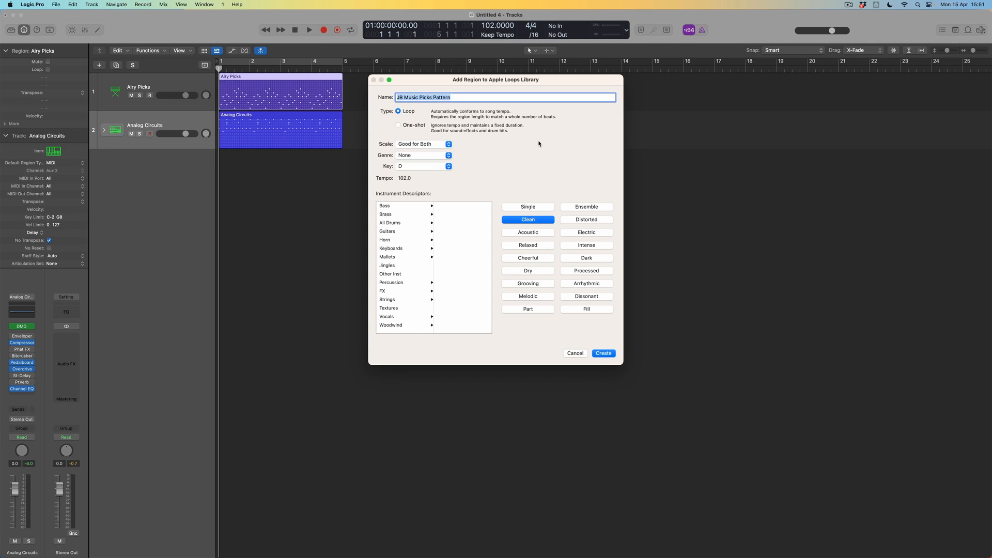
mouse_move(550, 141)
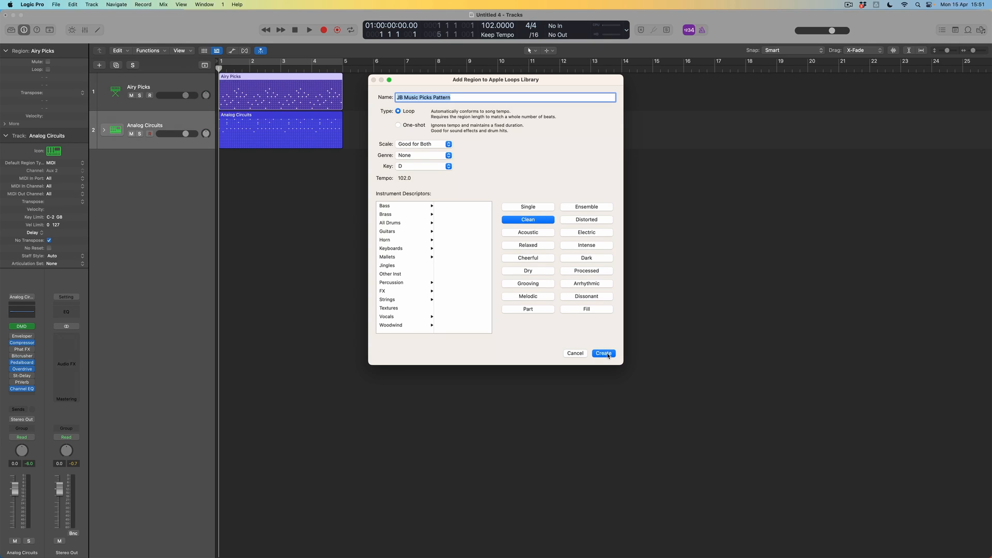
left_click(603, 353)
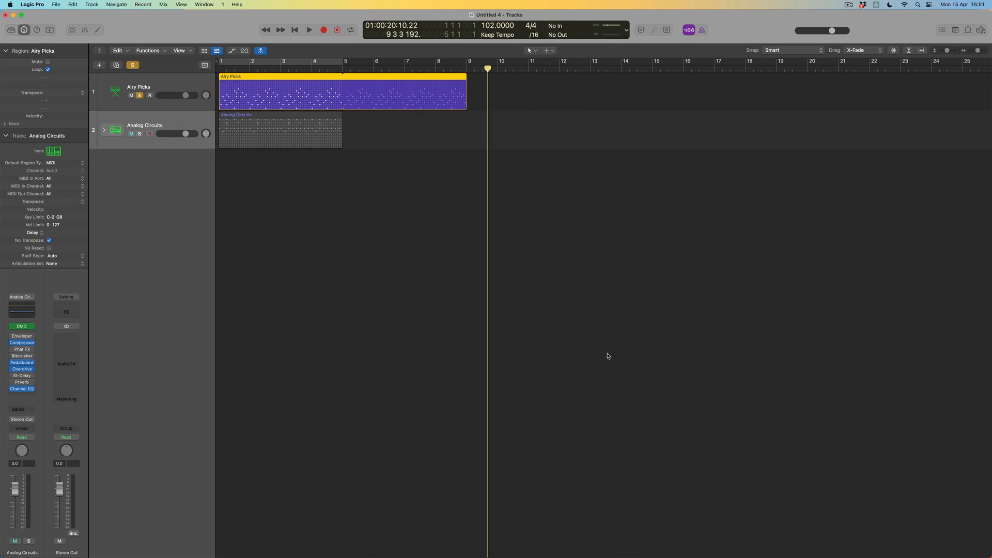
left_click(280, 130)
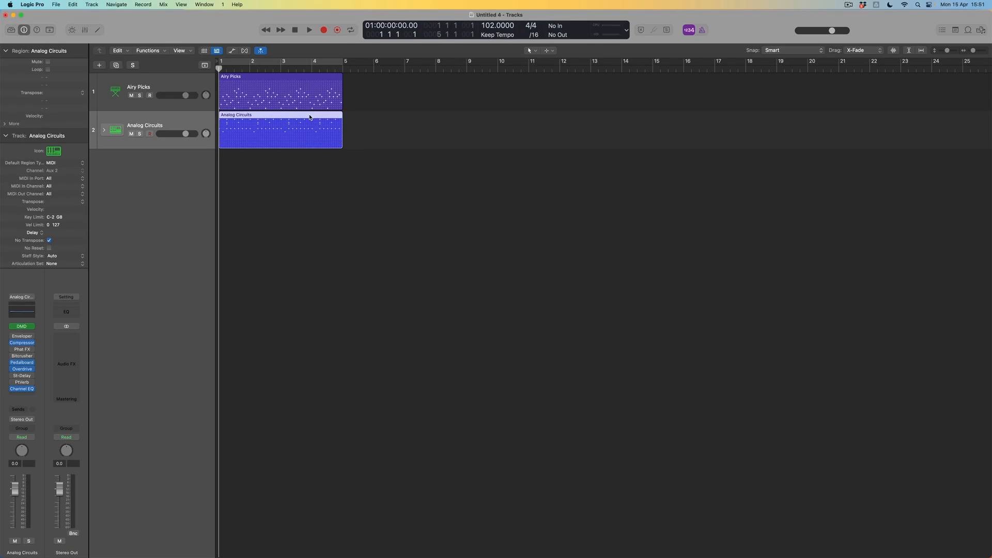
Add Analog Circuits to the loop library as 'JB Music Basic Beat Pattern', scale Neither.
right_click(310, 120)
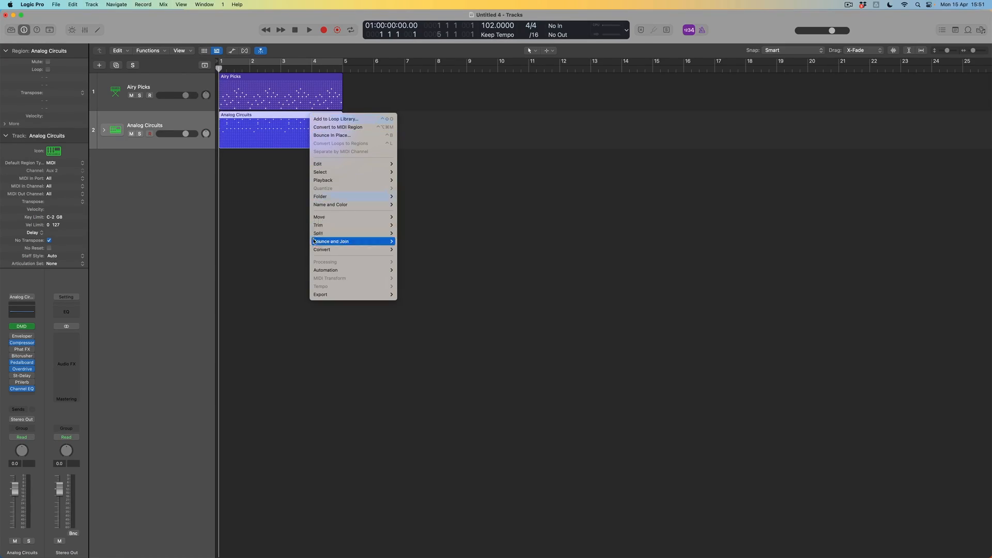
mouse_move(321, 294)
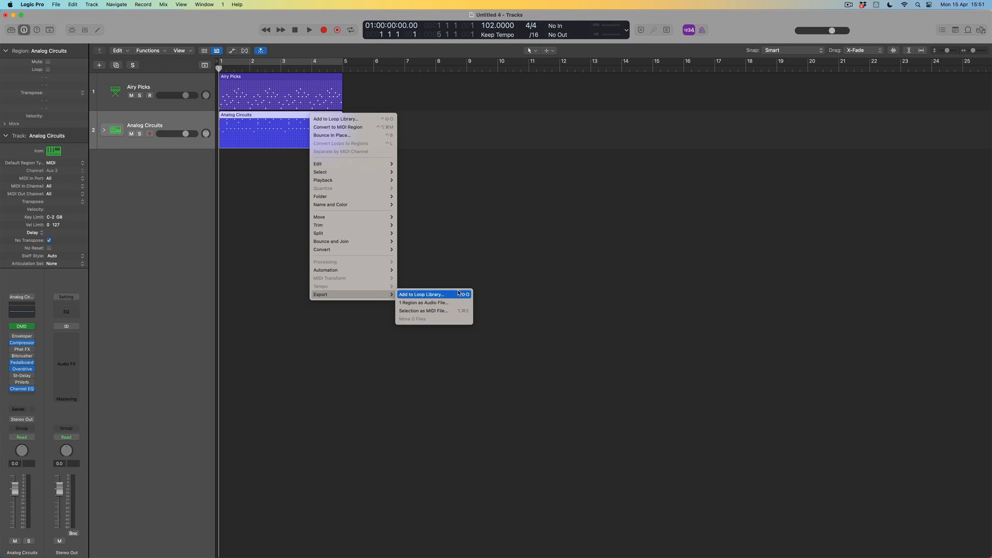
left_click(421, 294)
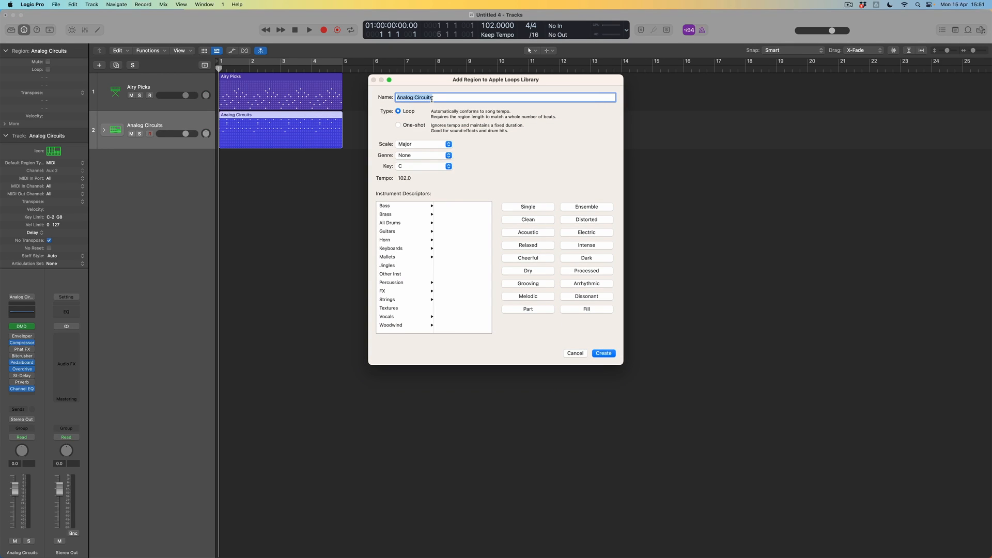
type("JB Music")
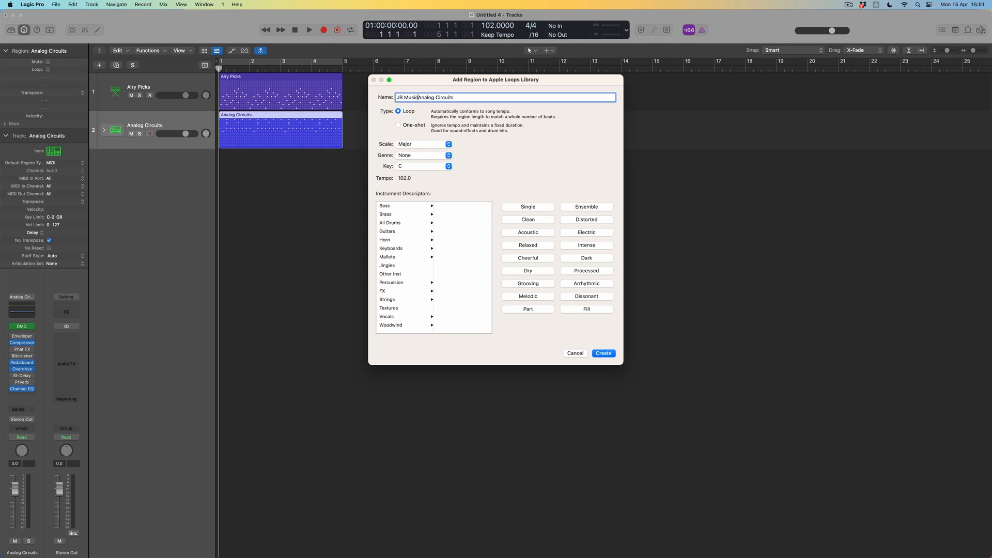
double_click(426, 97)
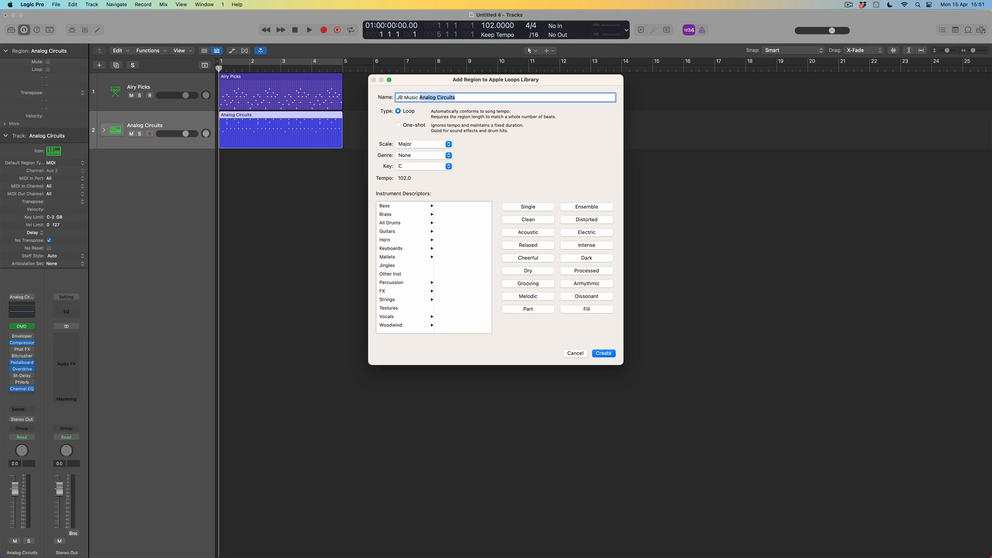
type("Basic Beat")
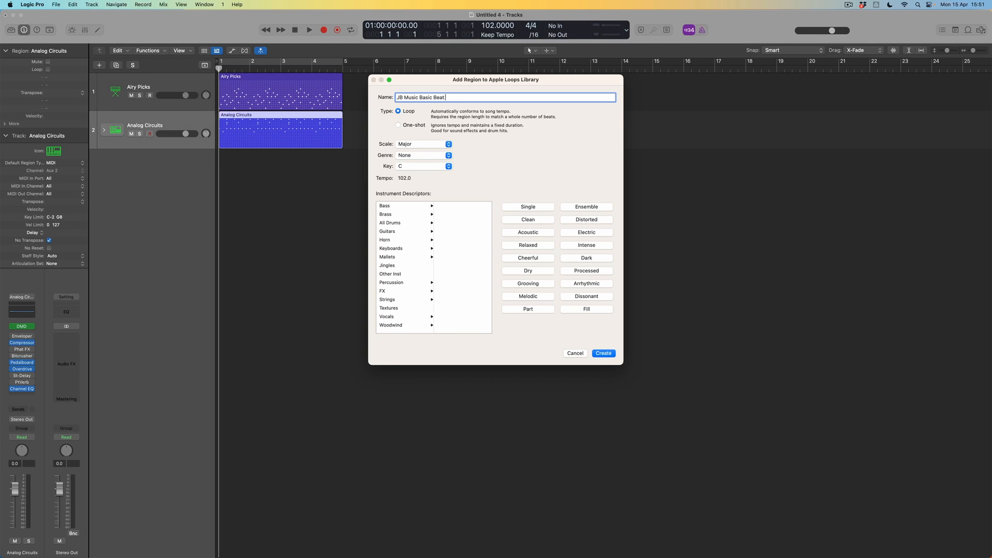
type("Pattern")
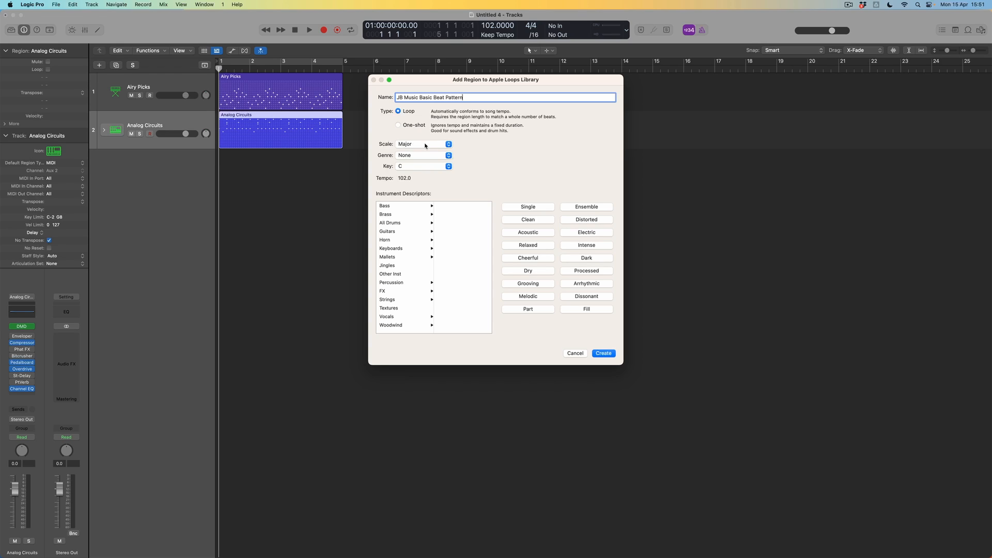
left_click(422, 144)
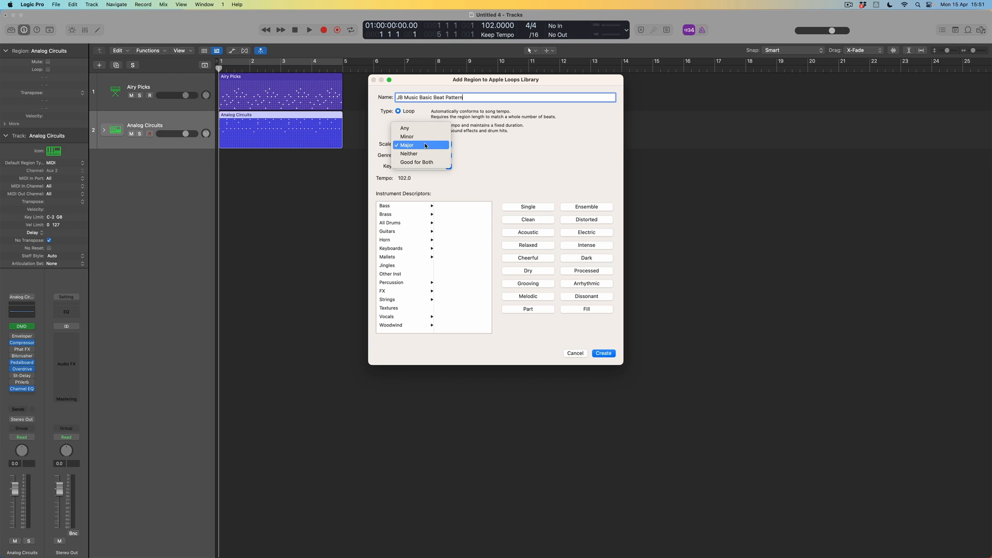
left_click(410, 153)
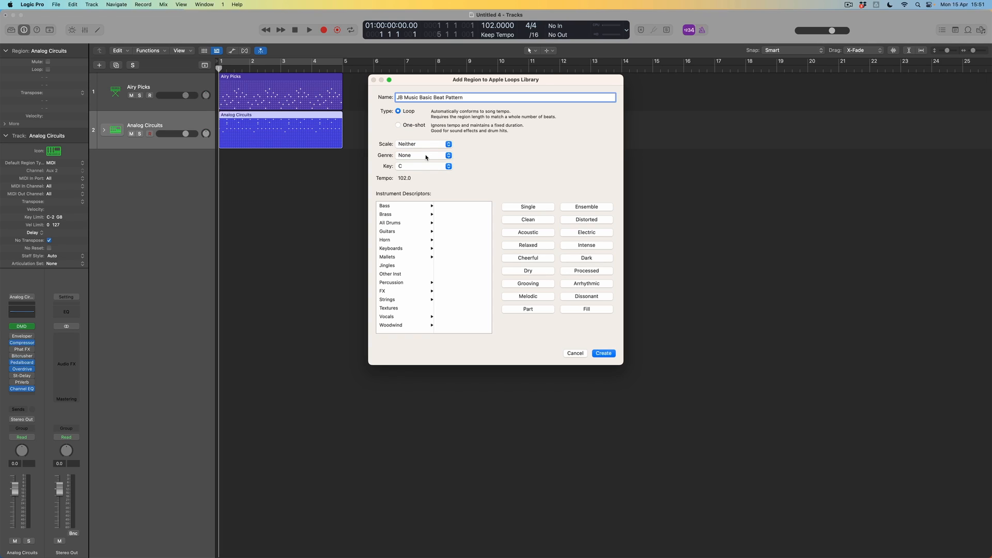
mouse_move(454, 171)
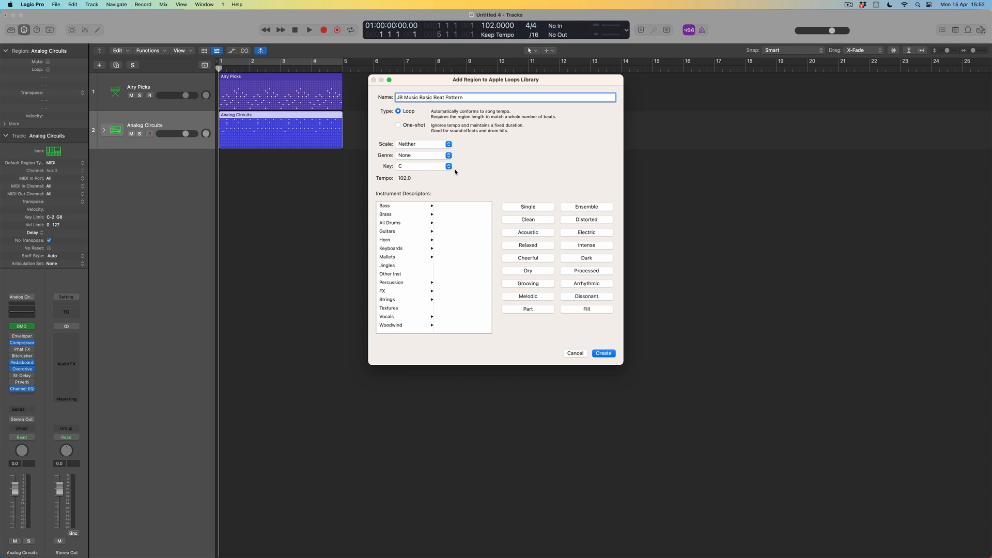
mouse_move(448, 302)
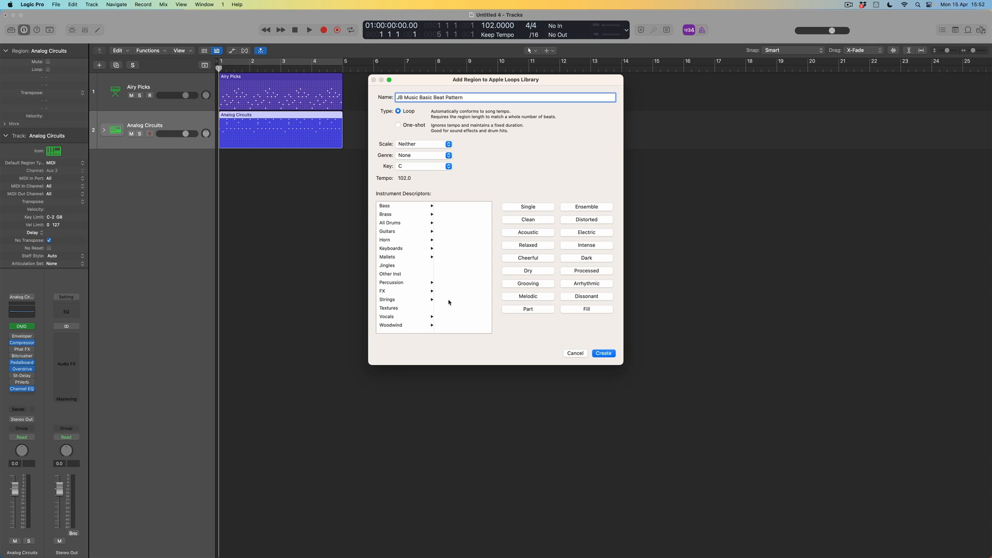
mouse_move(547, 222)
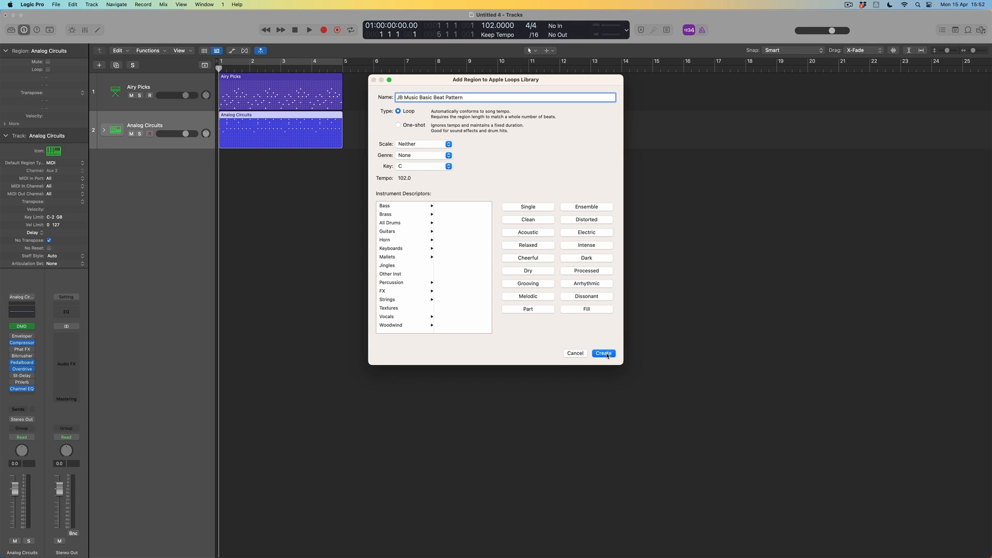
Create the beat loop, then open the Loop Browser and view Instrument, Genre, Descriptors.
left_click(603, 353)
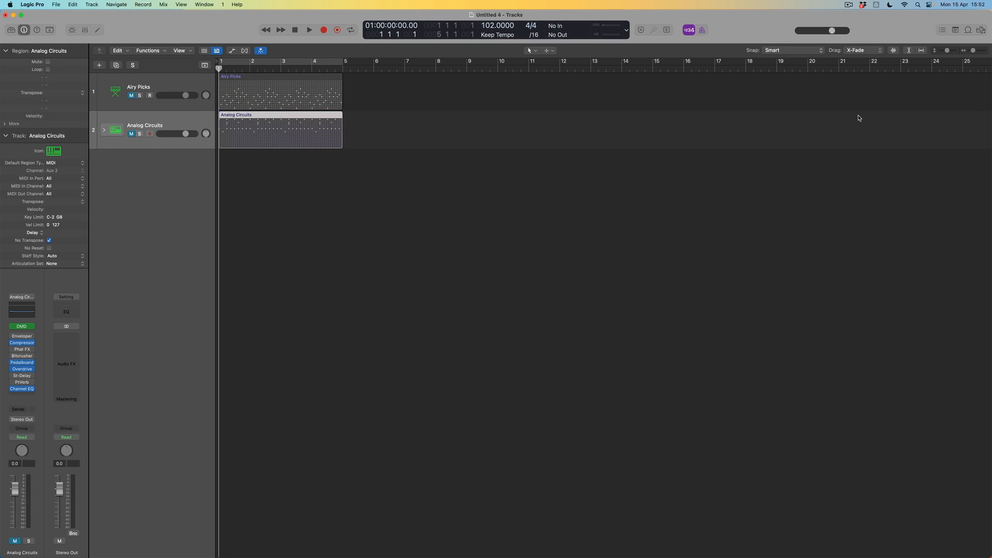
left_click(966, 30)
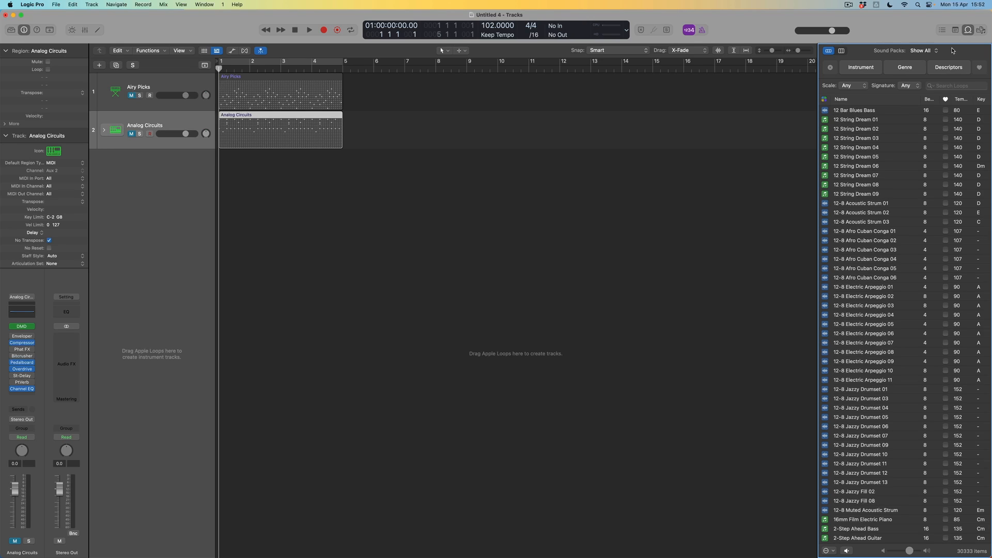
left_click(860, 67)
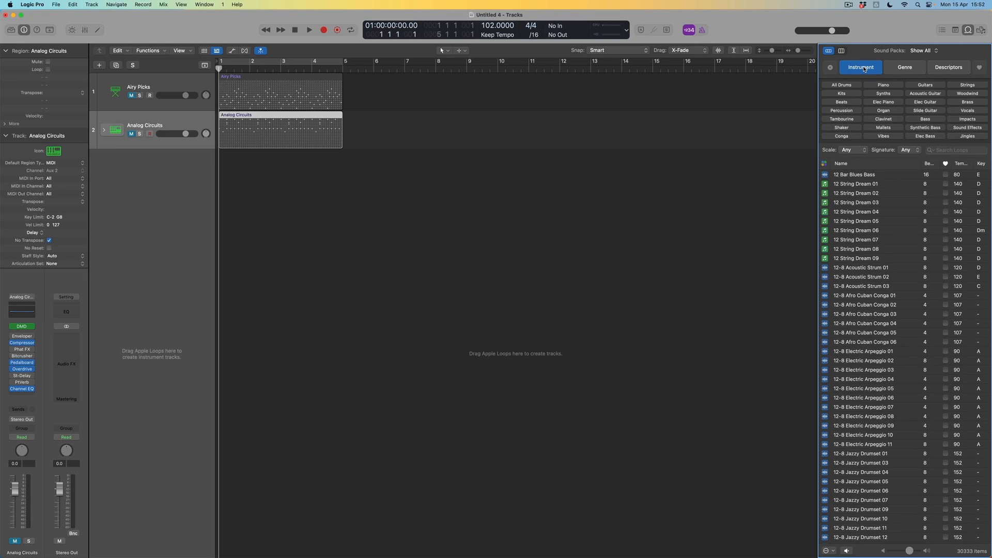
left_click(904, 67)
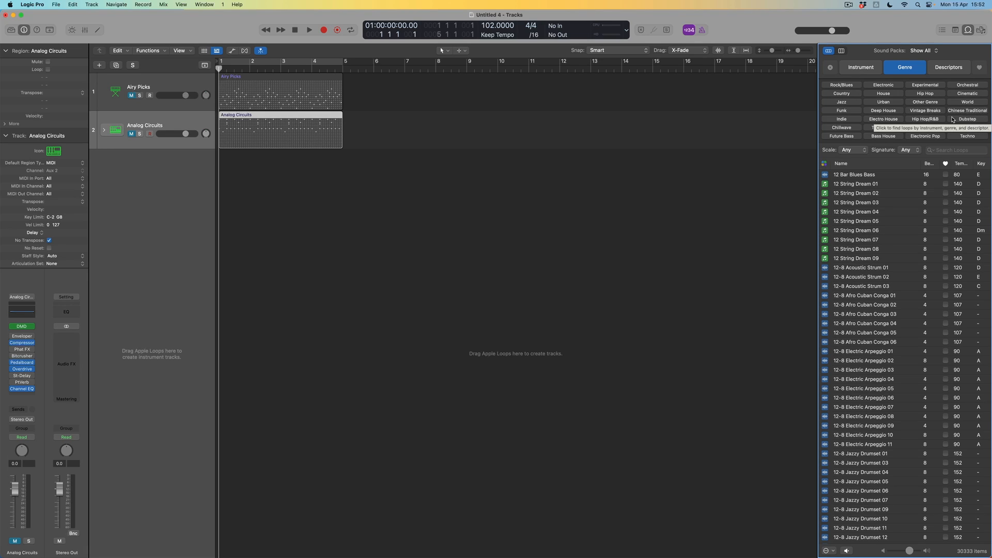
left_click(947, 67)
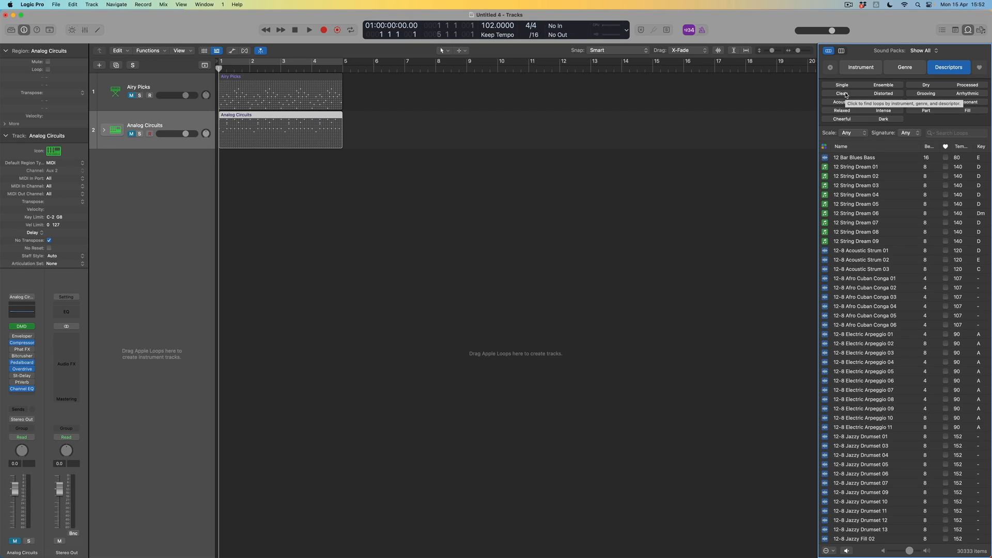
mouse_move(863, 81)
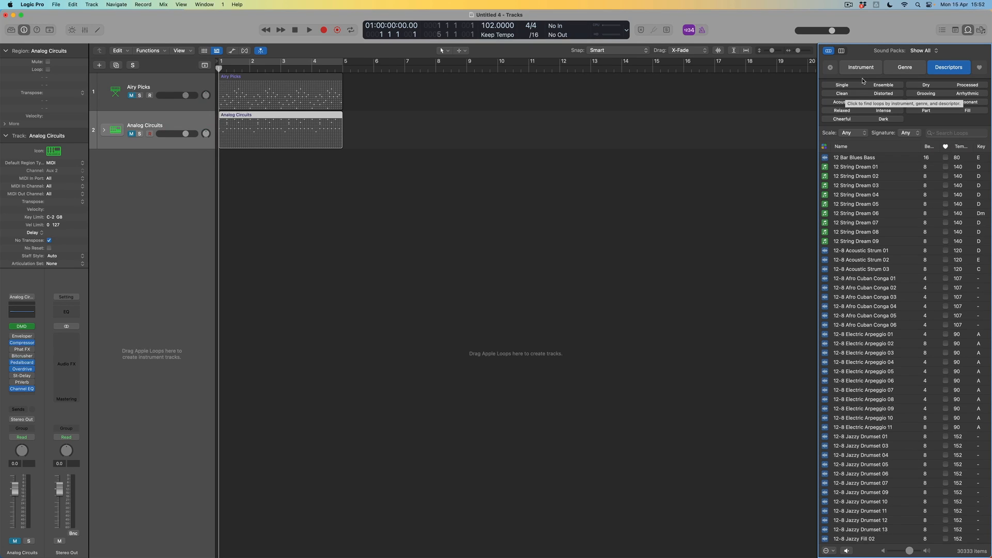
left_click(860, 67)
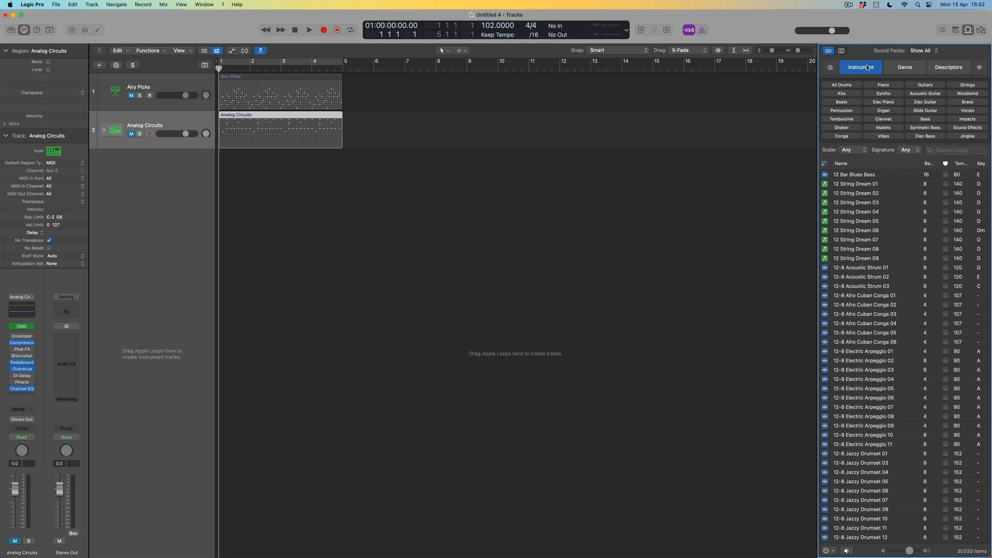
Search the loop browser for 'JB' to list the saved loops.
left_click(952, 150)
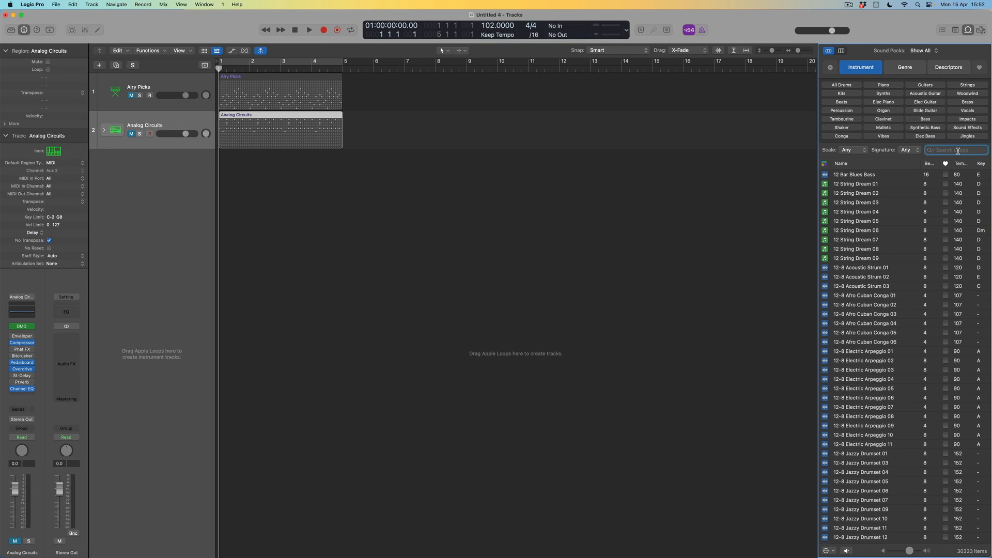
type("JB Music")
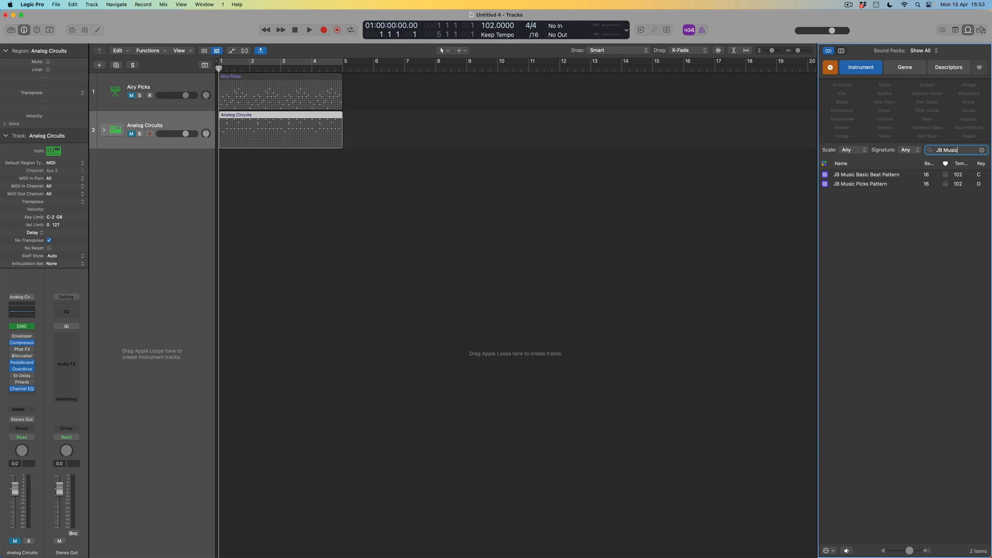
mouse_move(860, 177)
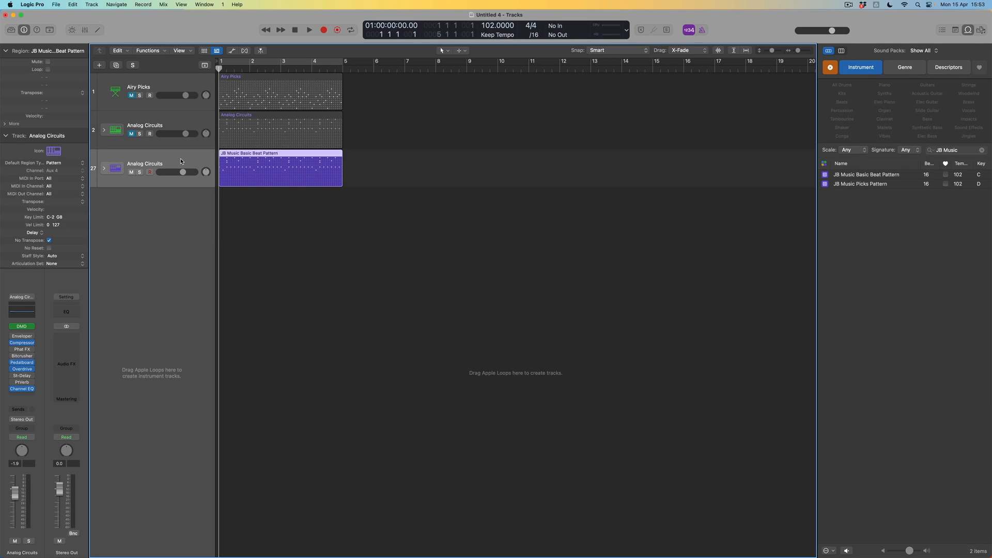
mouse_move(180, 161)
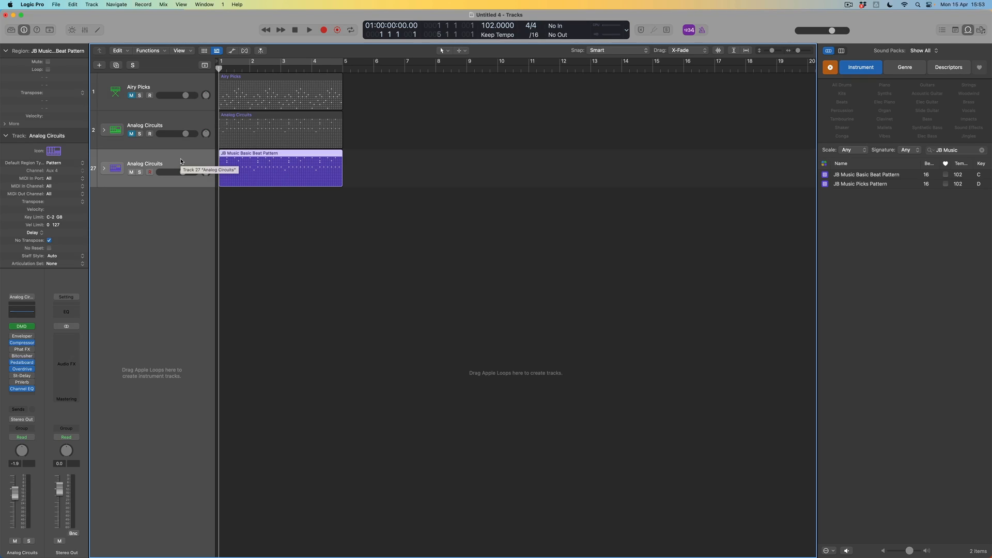
mouse_move(176, 160)
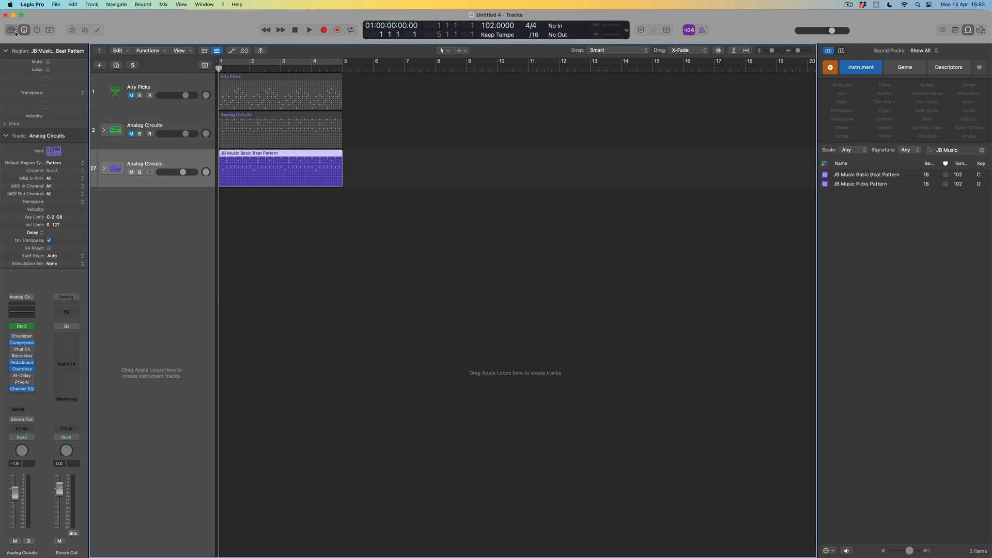
Swap the beat track's sound to the Arcade Frenzy drum kit from the Library.
left_click(10, 30)
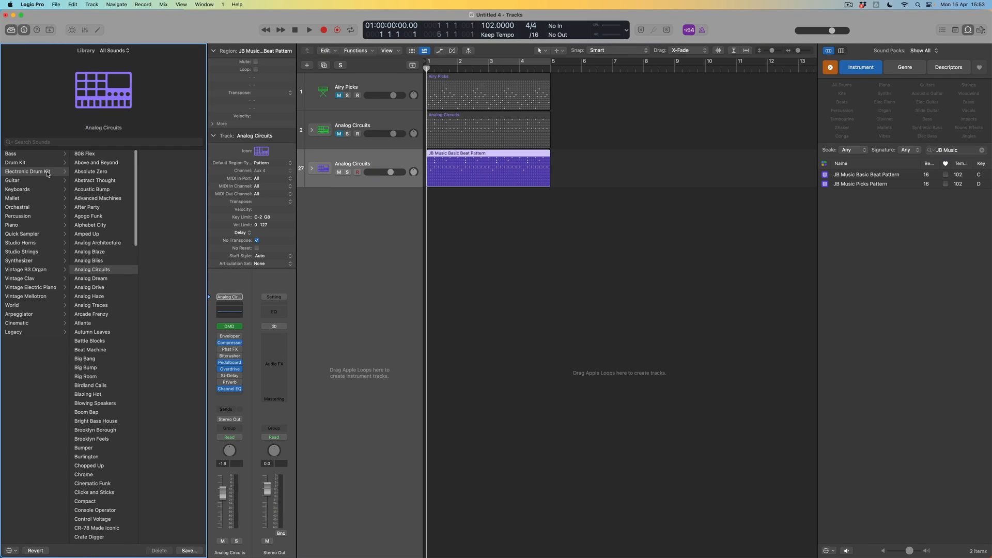
left_click(90, 287)
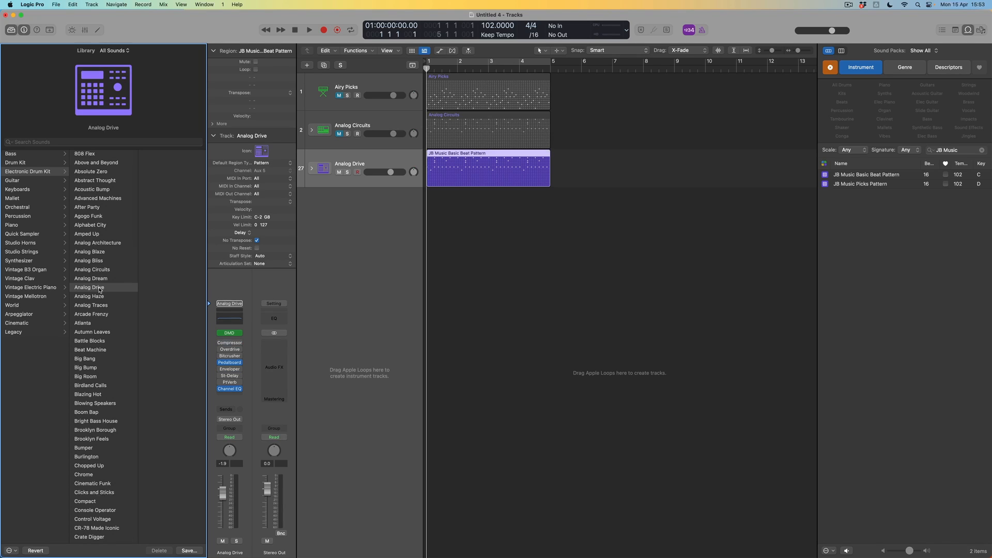
left_click(91, 314)
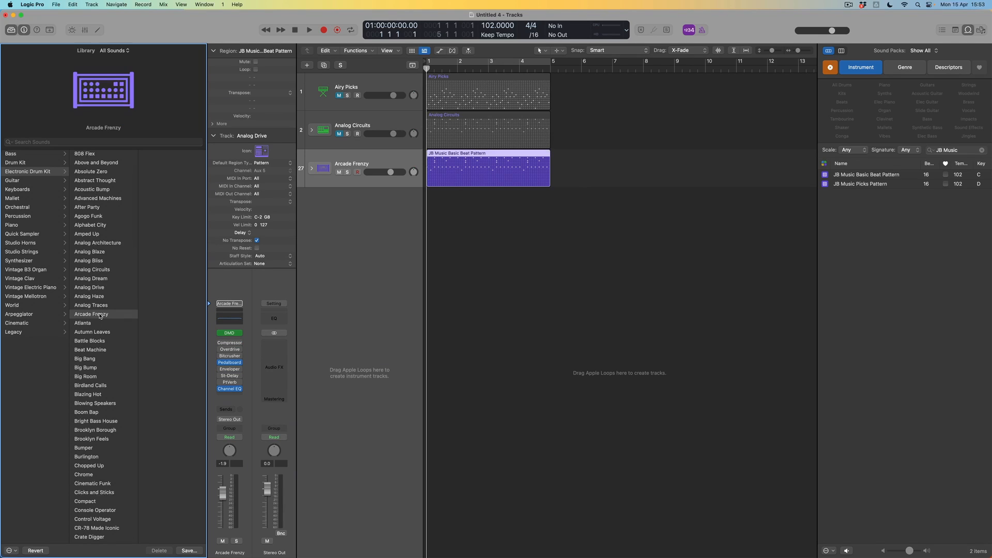
left_click(91, 314)
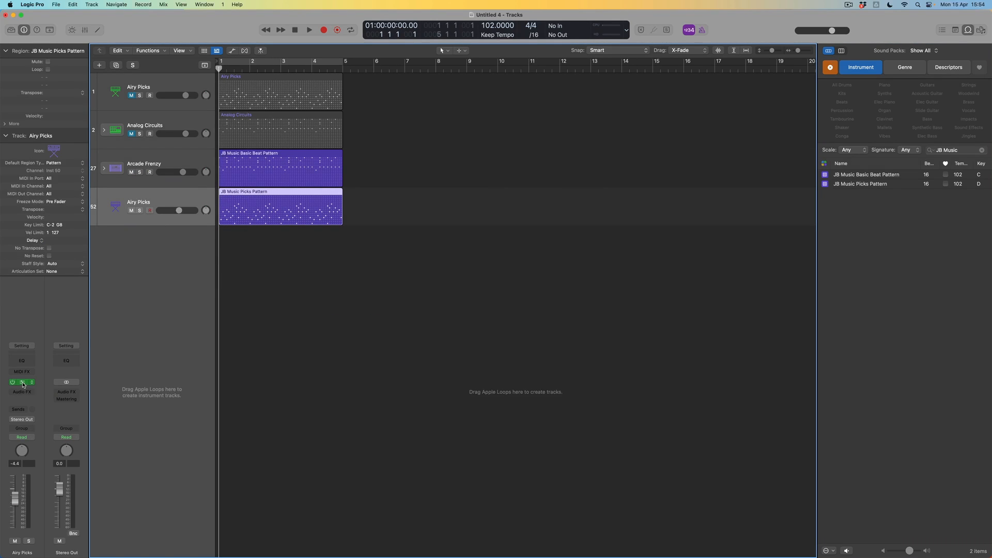
Load the Analog Pluck preset on the picks track's synth.
left_click(21, 381)
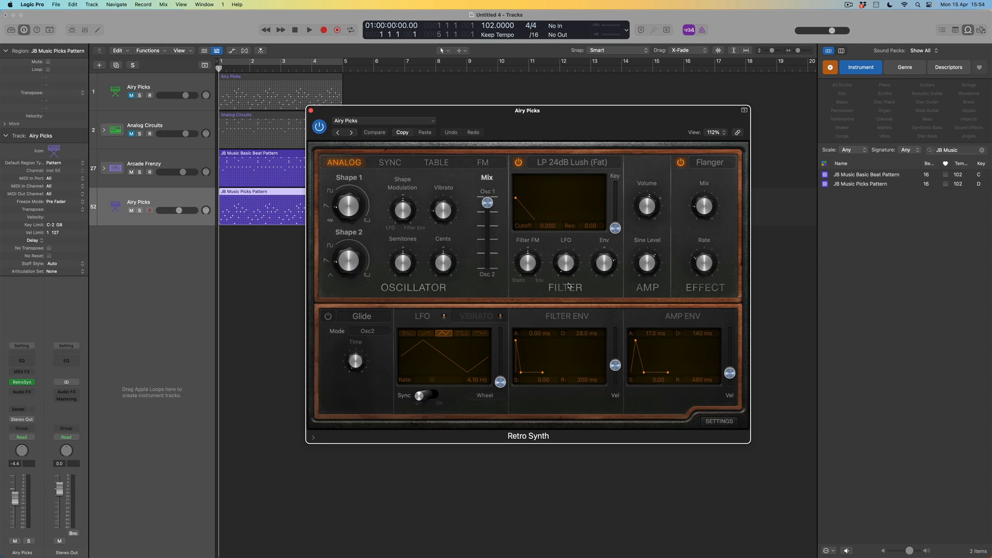
mouse_move(548, 273)
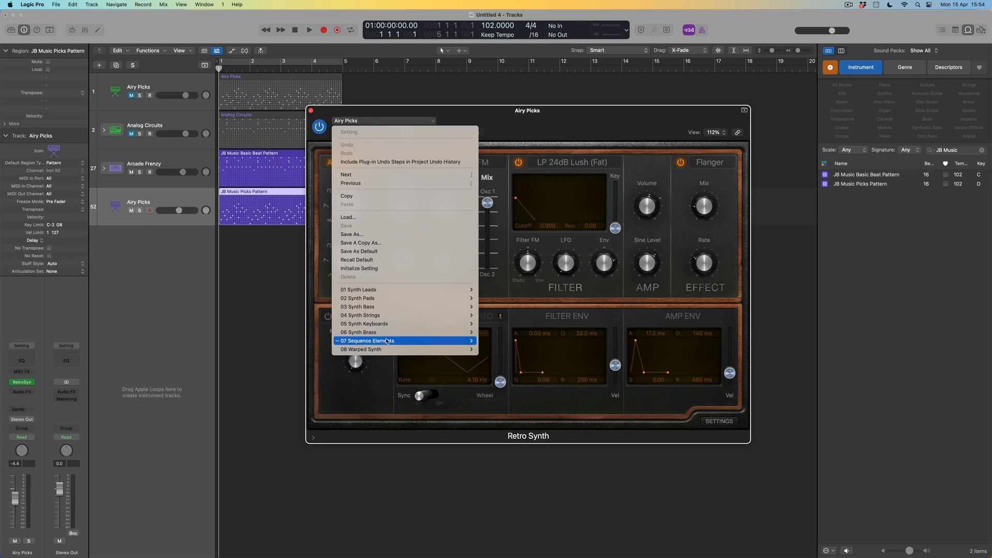
left_click(366, 341)
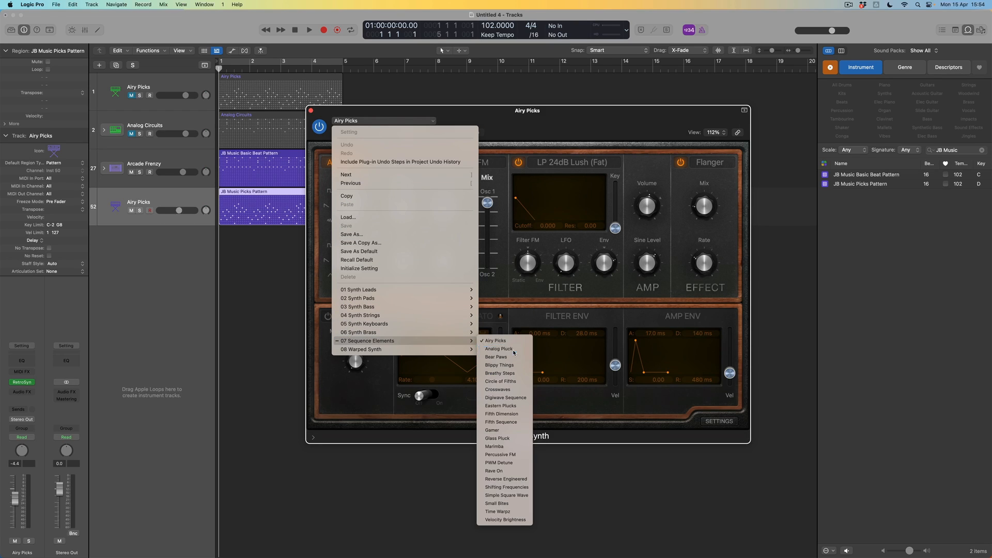
left_click(499, 348)
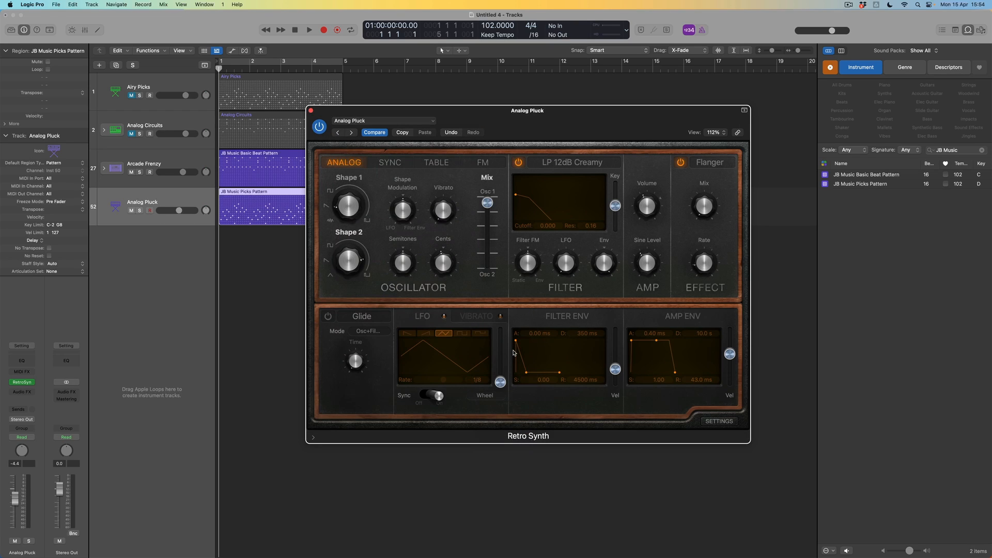
mouse_move(135, 180)
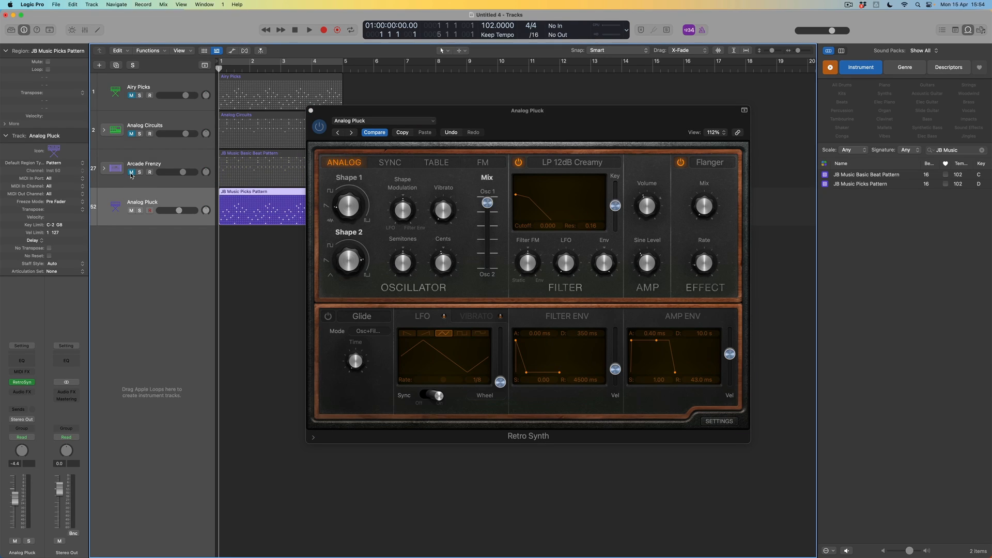
Play the pluck, unmute Airy Picks, play both together, and solo Airy Picks.
left_click(309, 30)
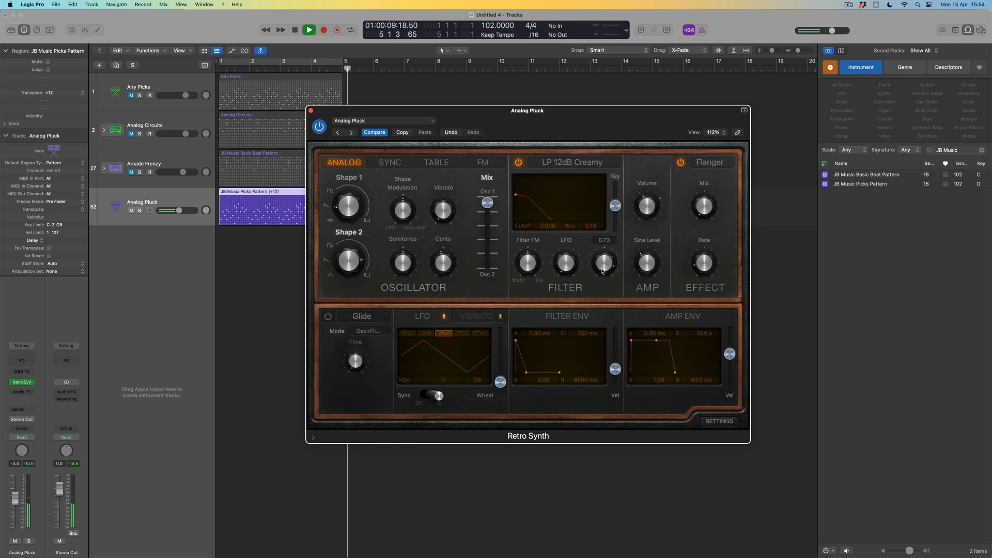
left_click(310, 30)
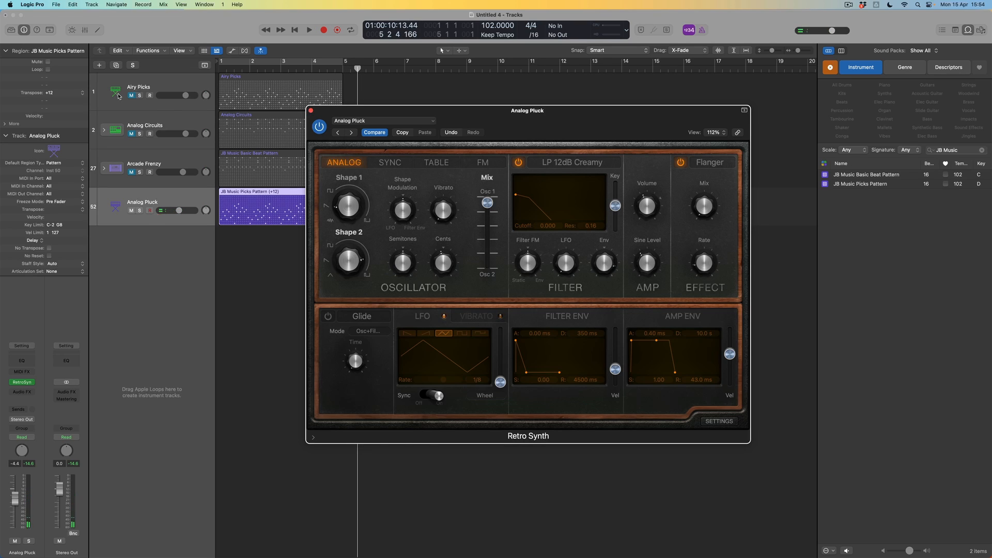
left_click(279, 90)
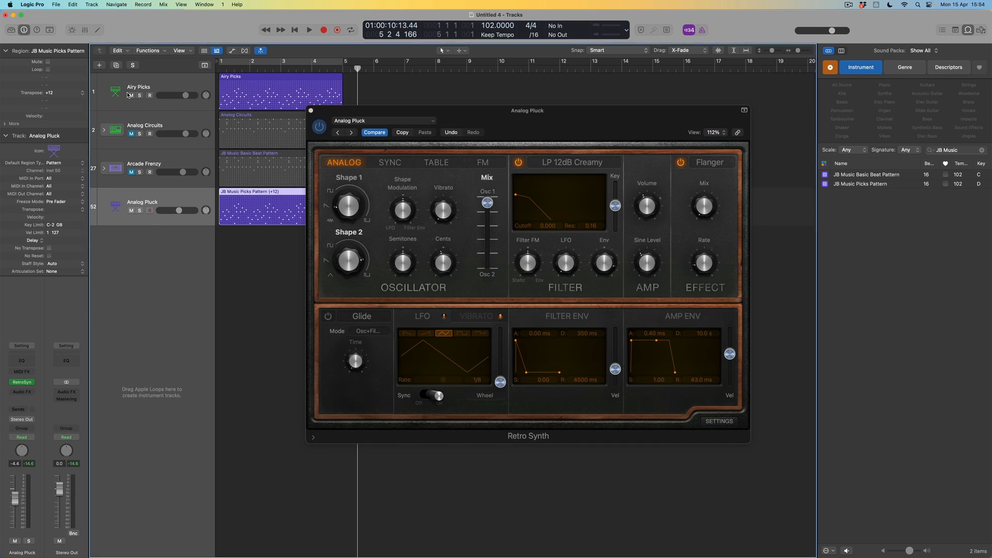
left_click(309, 30)
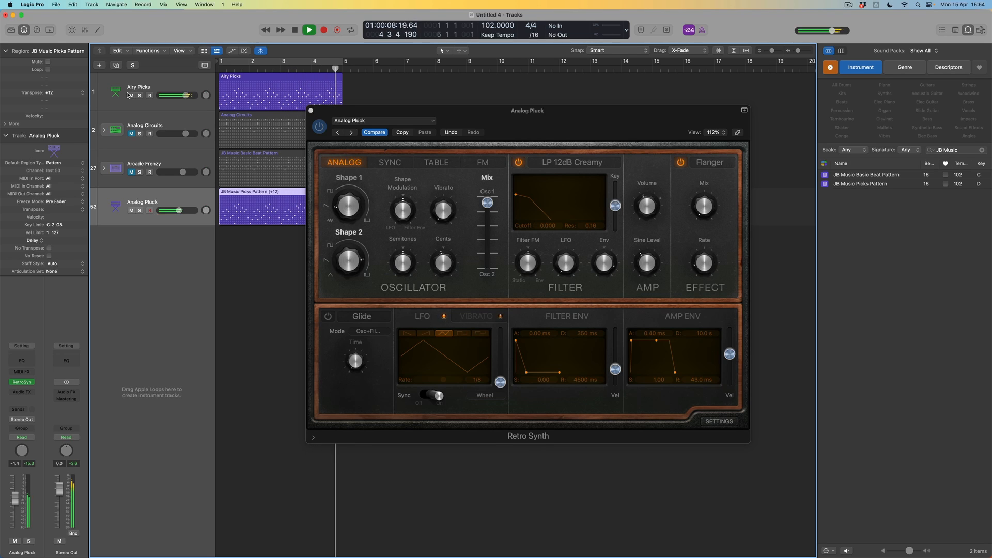
left_click(133, 95)
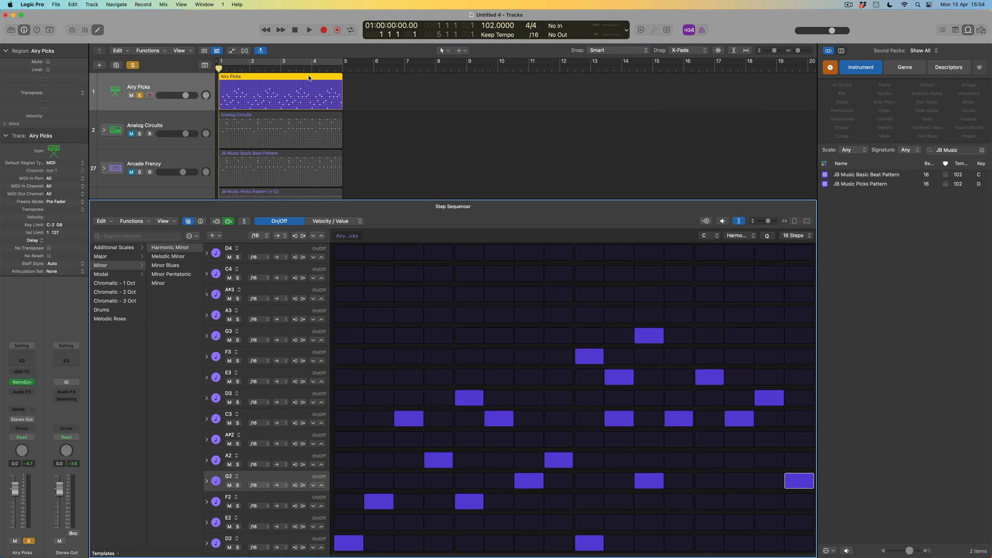
mouse_move(382, 353)
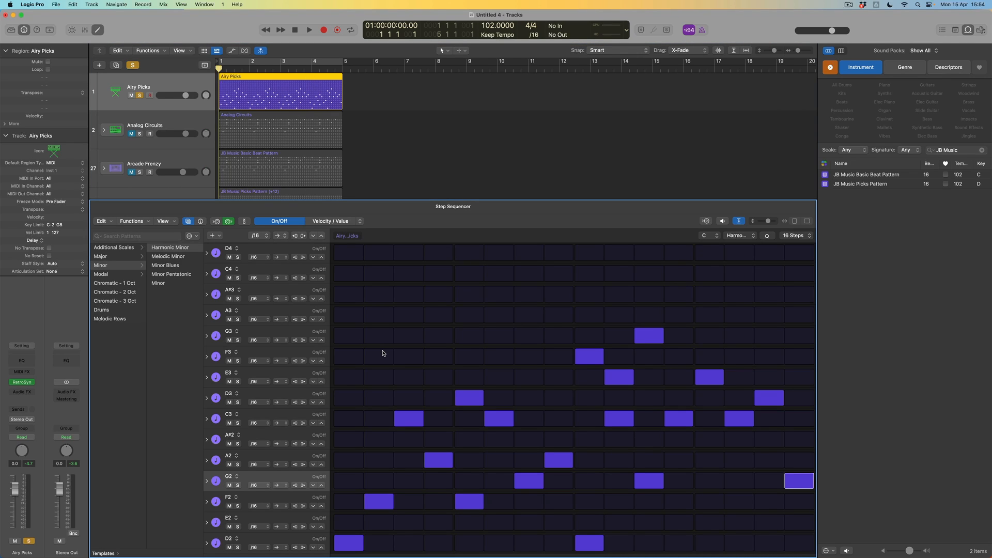
mouse_move(305, 434)
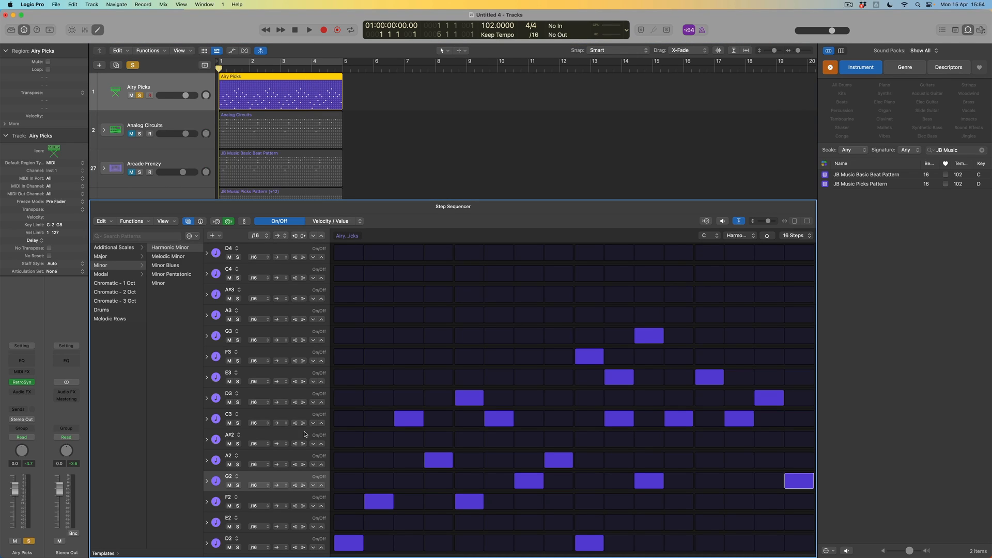
mouse_move(264, 542)
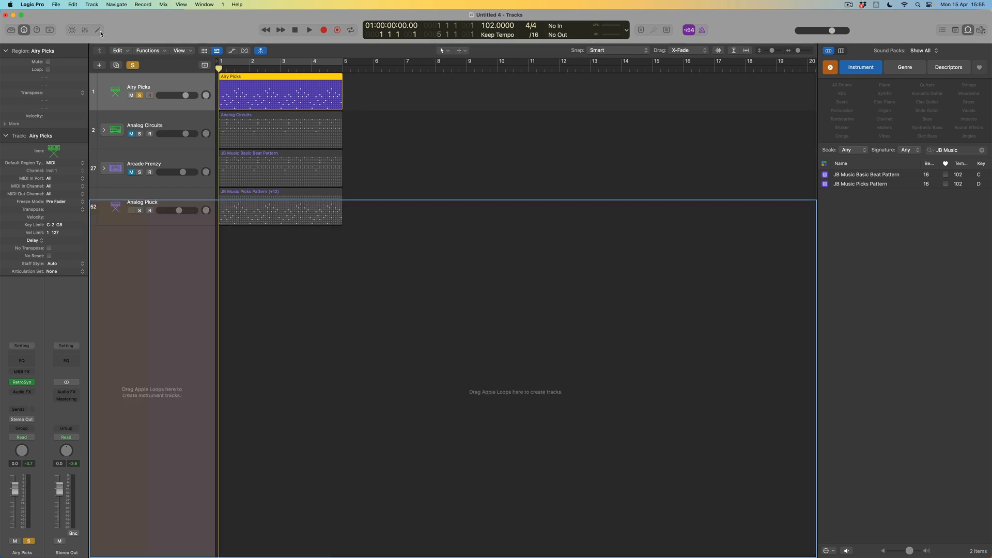
Select the Analog Pluck track and solo it with Airy Picks.
left_click(138, 211)
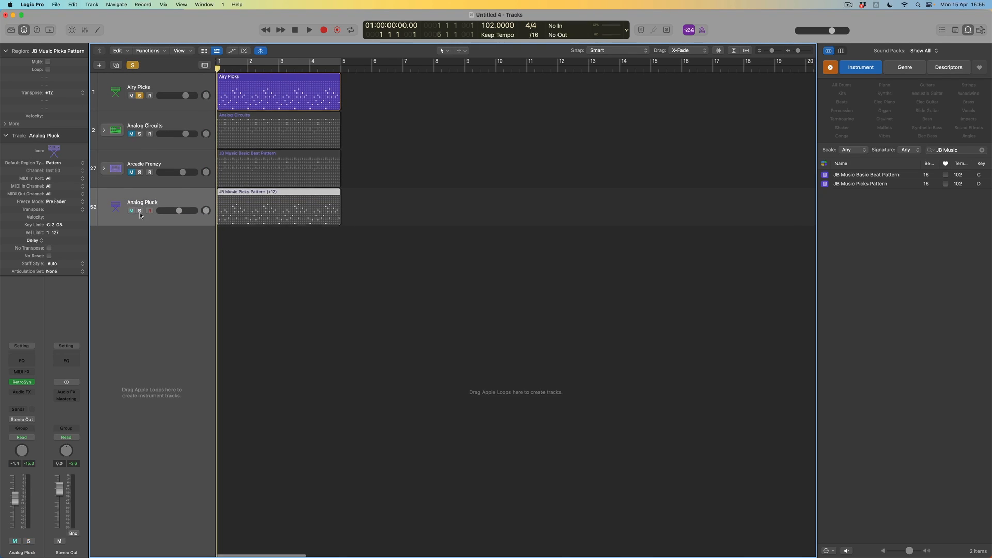
left_click(131, 210)
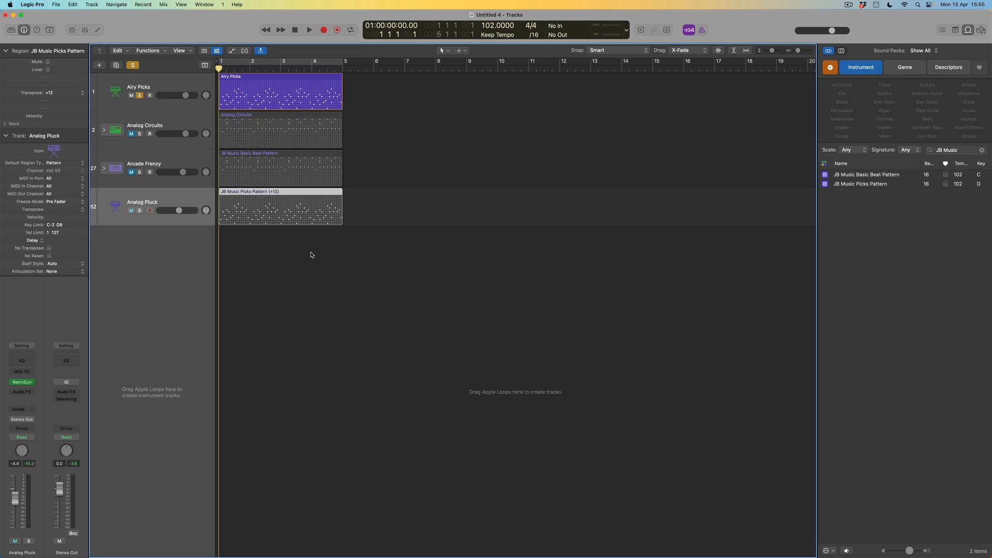
left_click(280, 208)
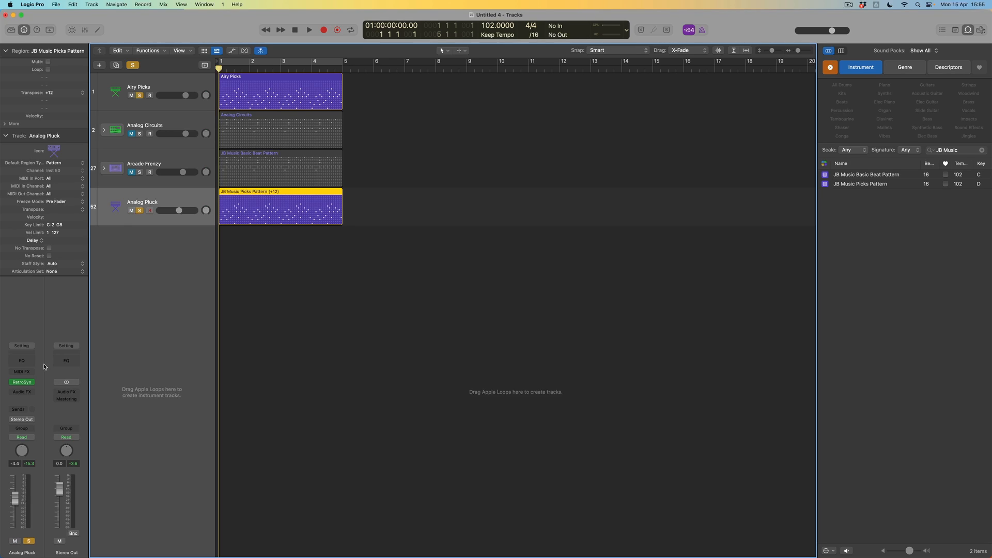
Review the JB Music Picks Pattern step grid, then play the soloed Airy Picks and Analog Pluck tracks.
double_click(280, 209)
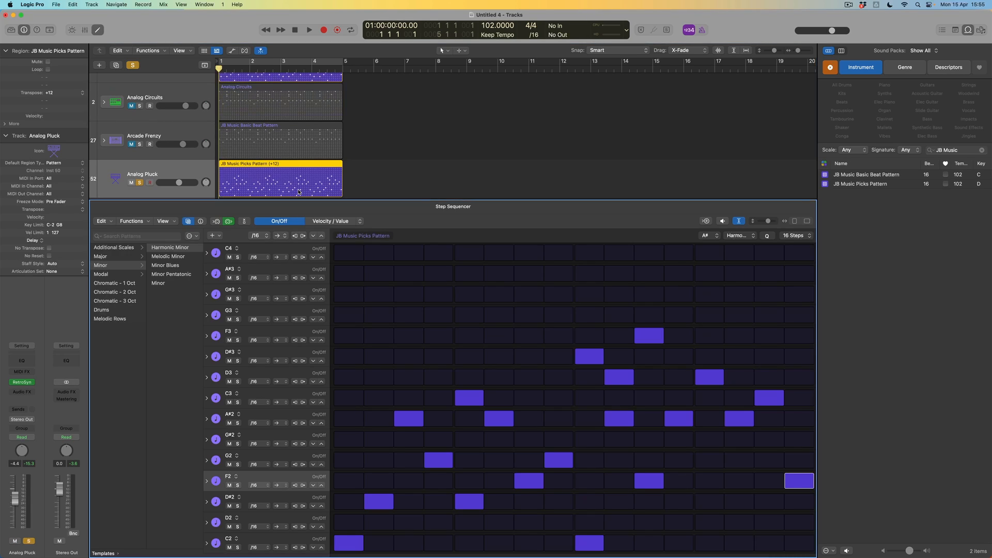
mouse_move(336, 456)
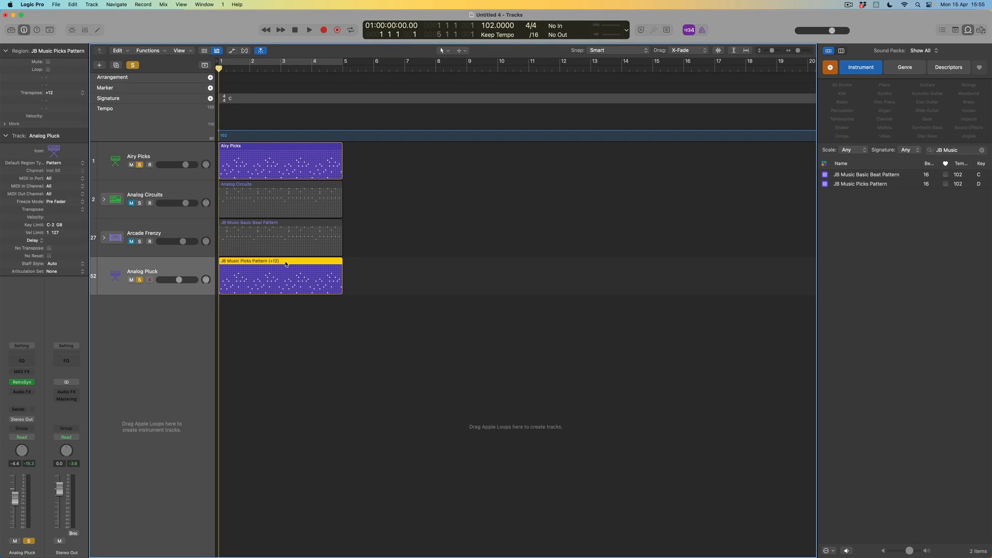
double_click(280, 276)
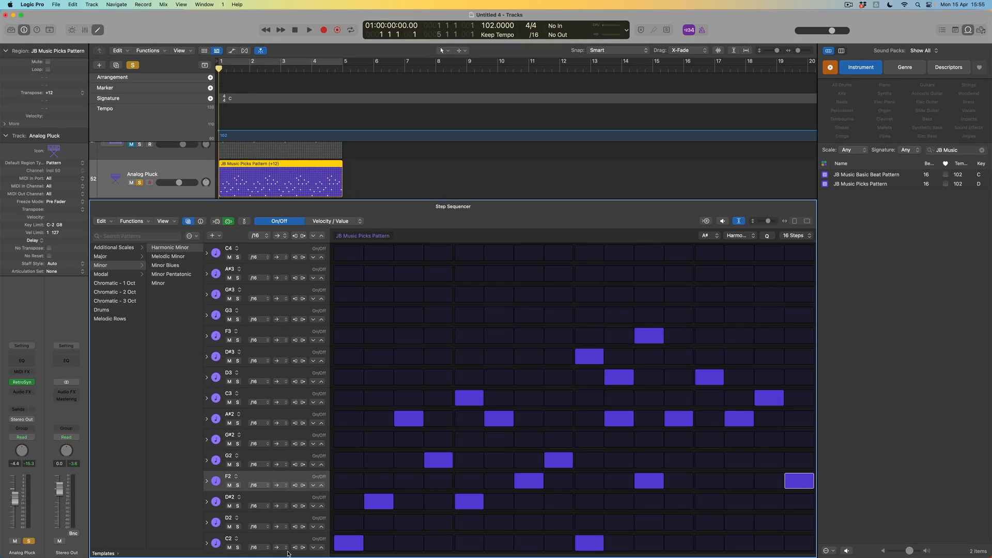
left_click(798, 480)
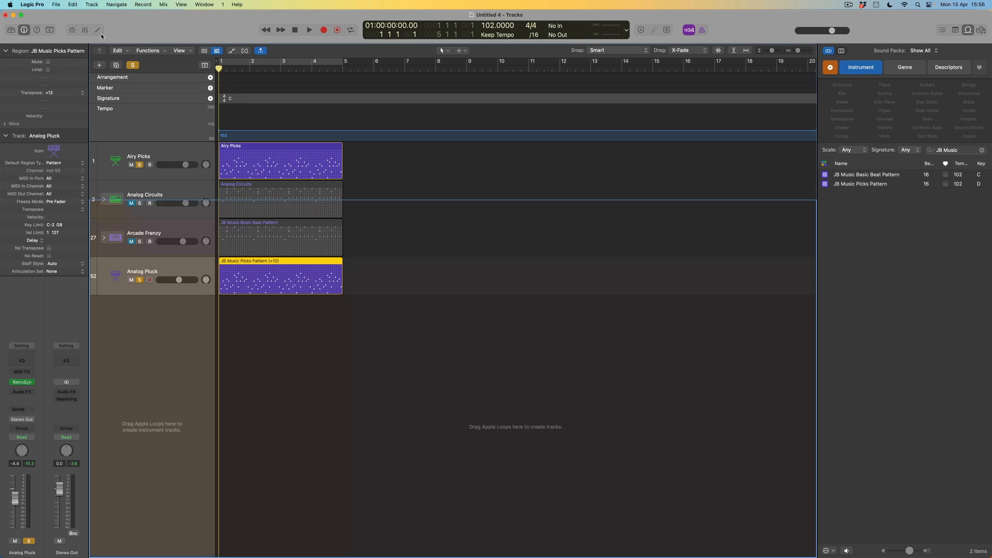
left_click(309, 30)
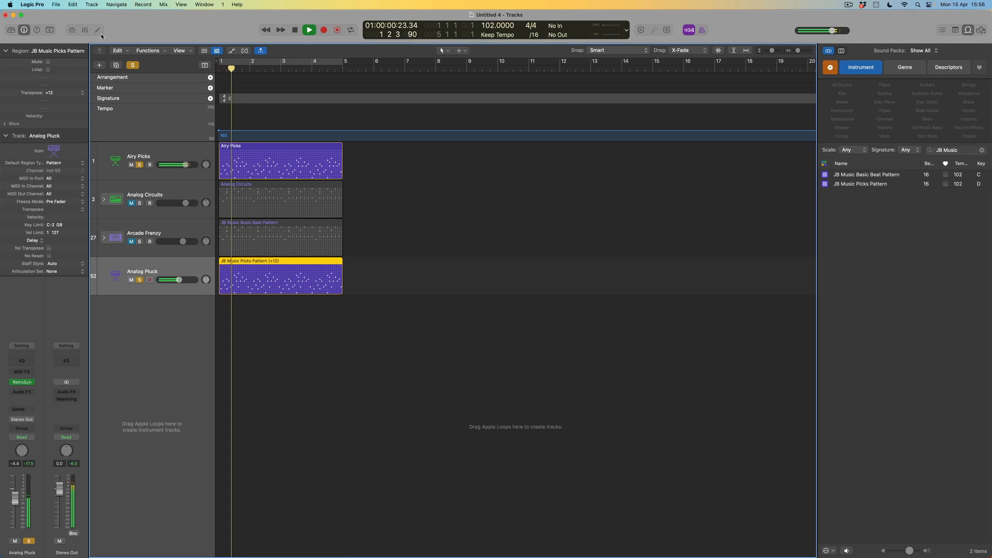